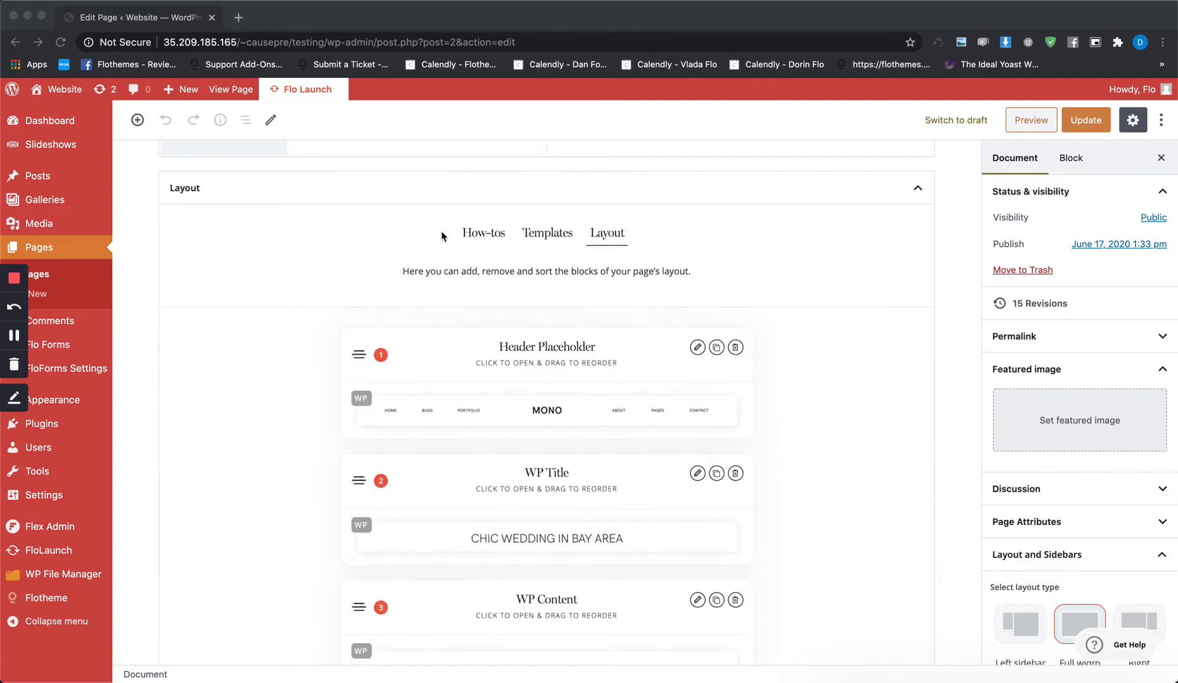
pyautogui.moveTo(479, 247)
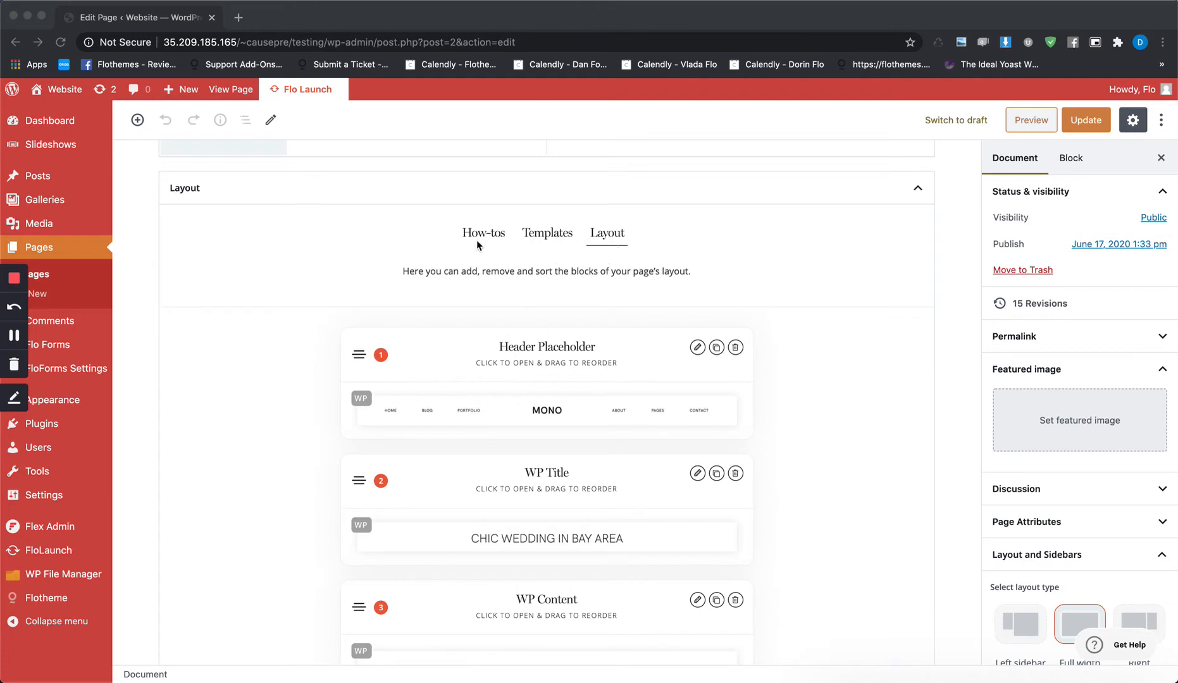
pyautogui.moveTo(558, 244)
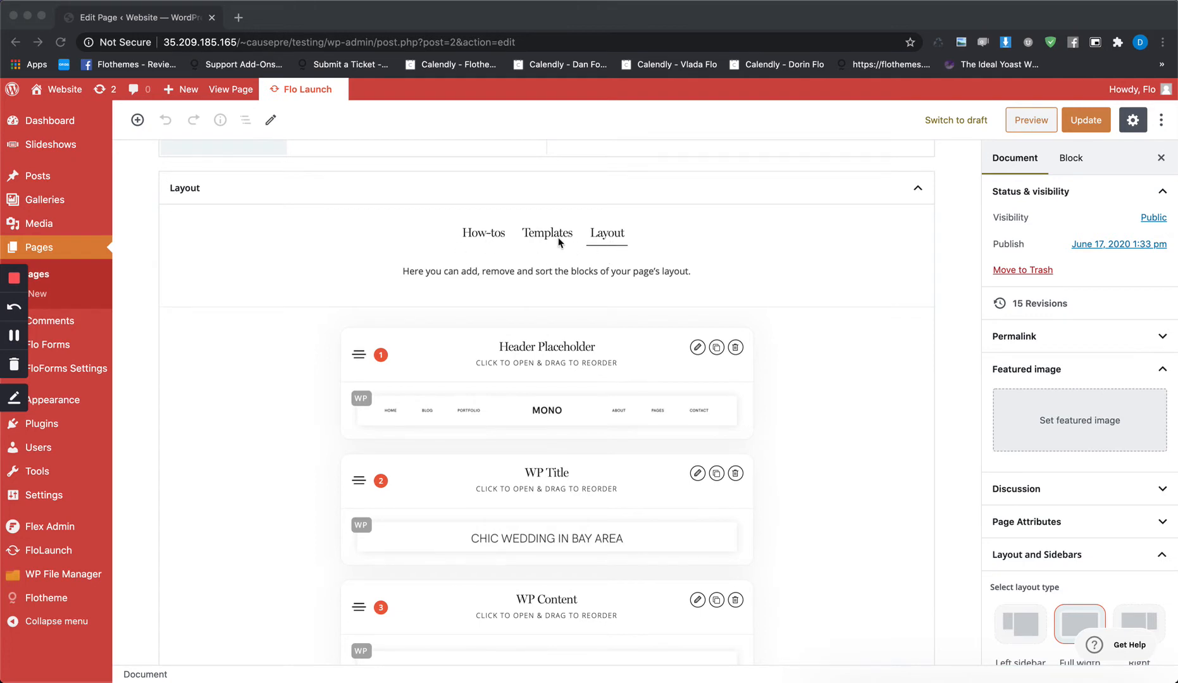
pyautogui.moveTo(498, 250)
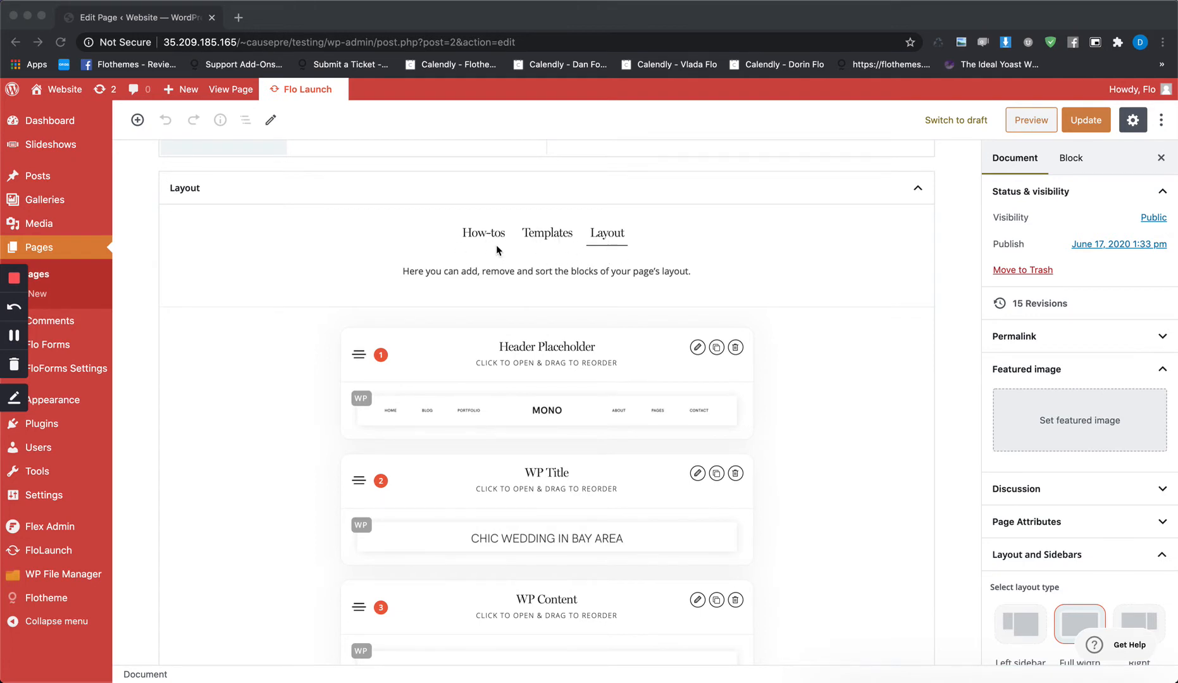
pyautogui.moveTo(476, 249)
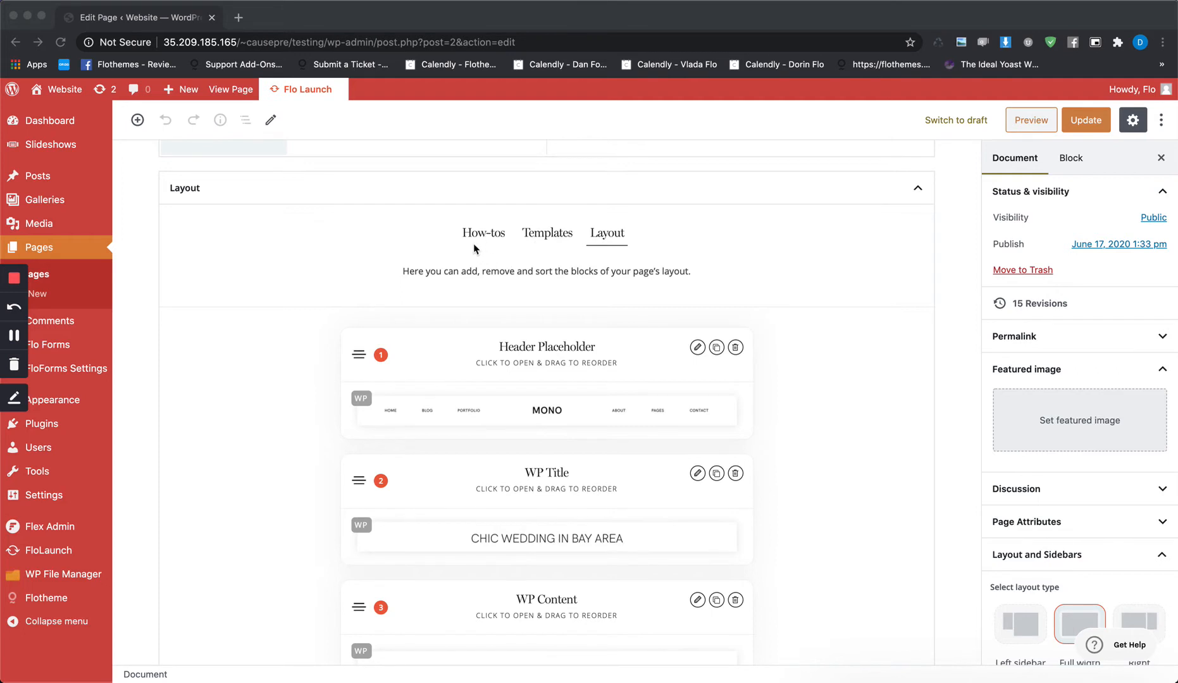
pyautogui.moveTo(485, 243)
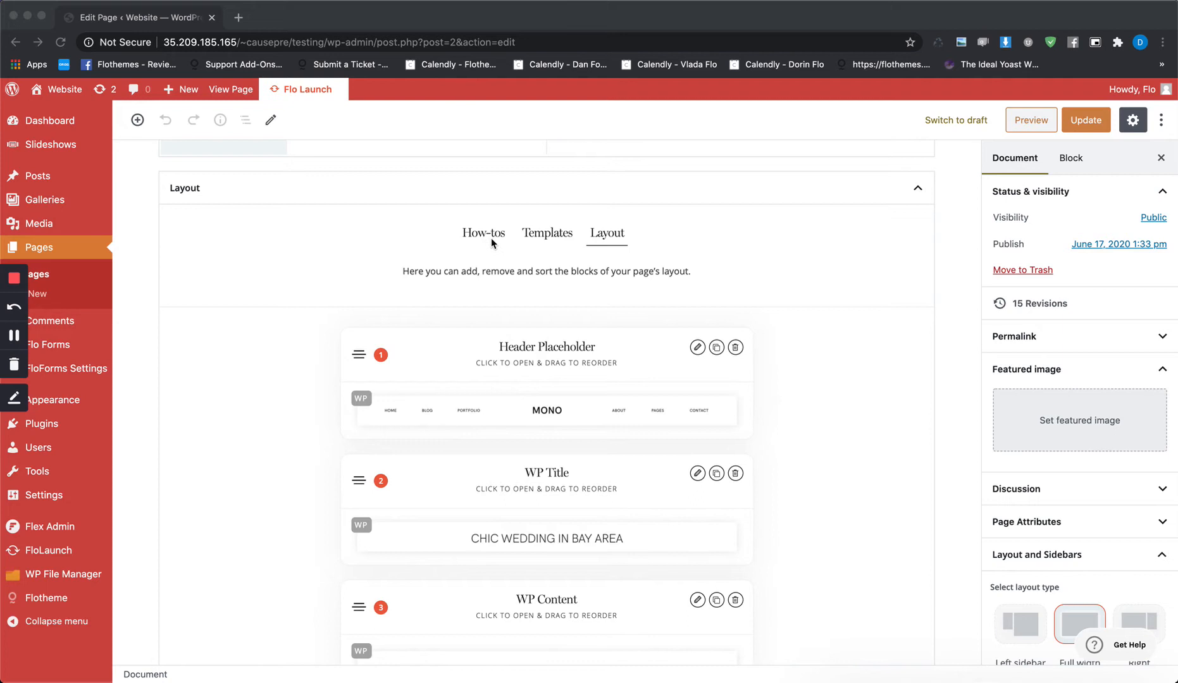
pyautogui.moveTo(484, 250)
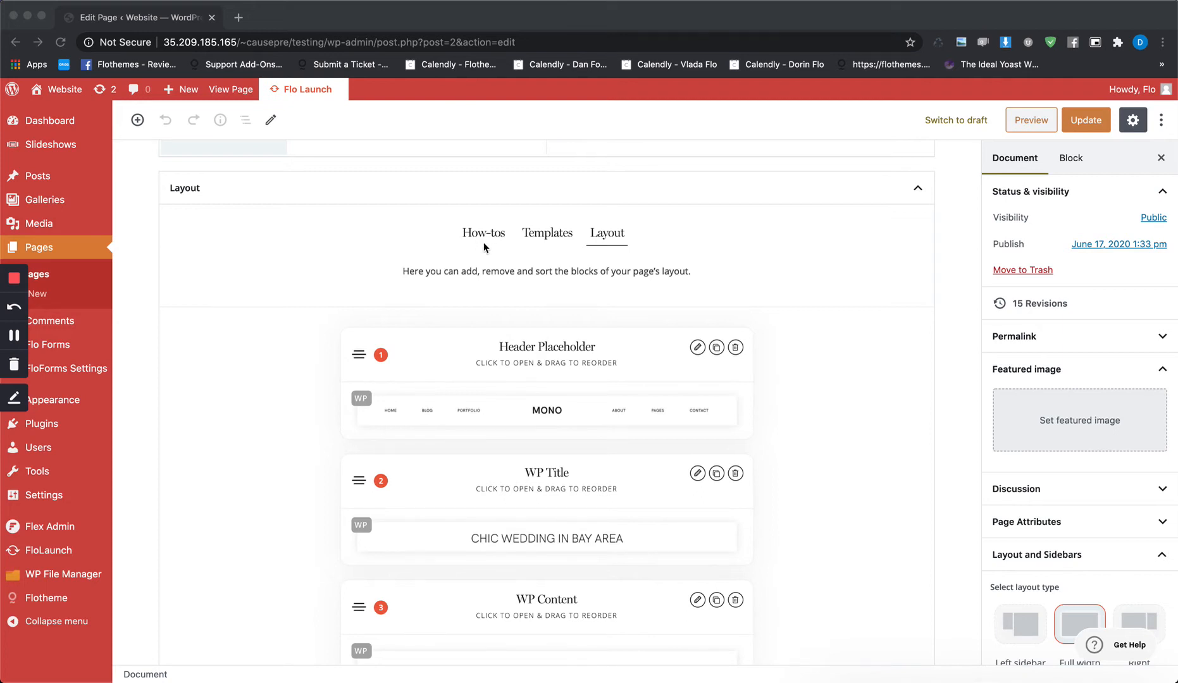
pyautogui.moveTo(519, 231)
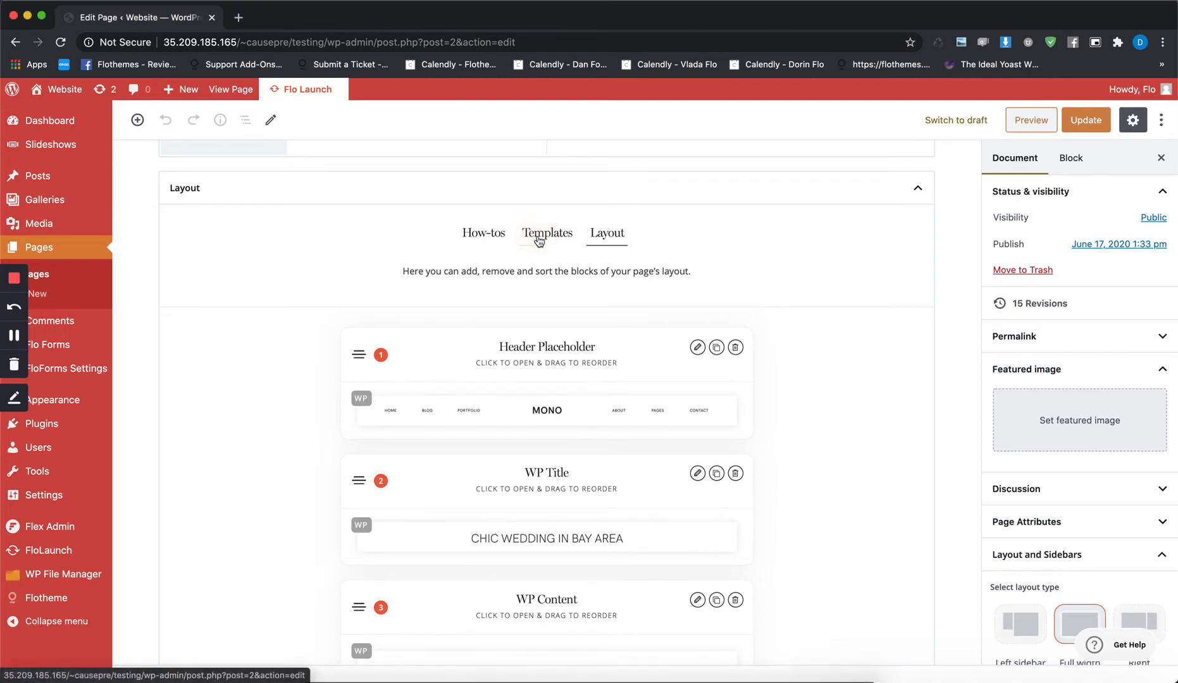
# Step: Show the Templates gallery and scroll through the Home, Instagram Links, Landing and Listing templates
pyautogui.click(547, 233)
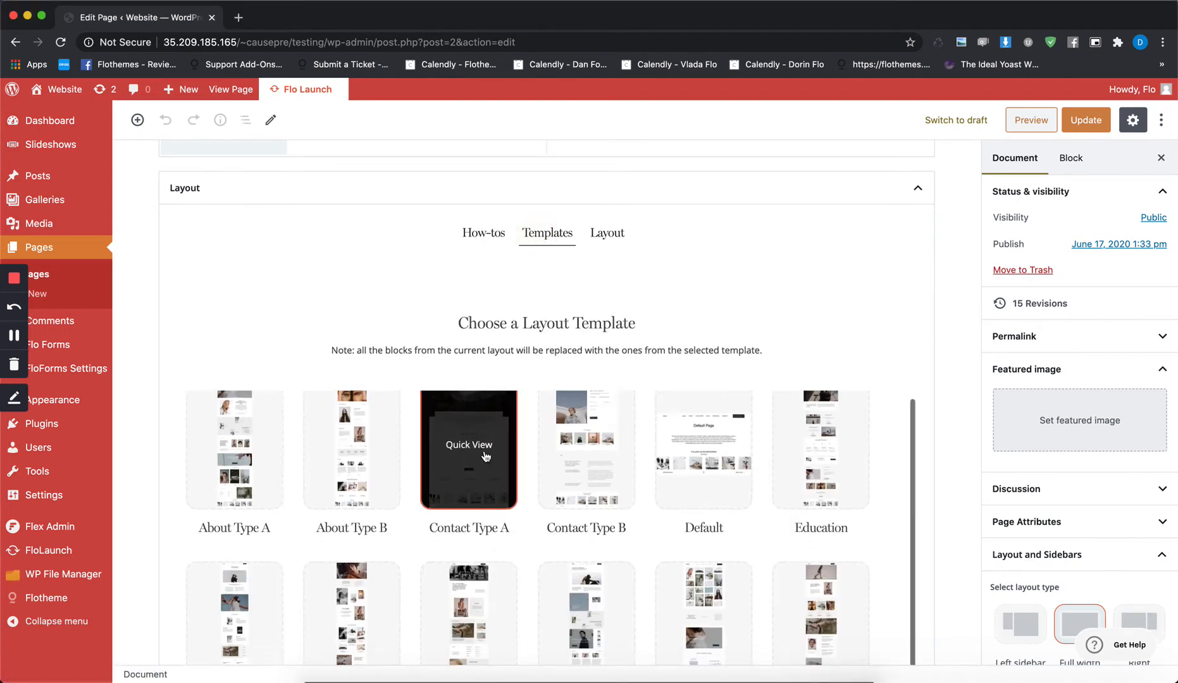
pyautogui.scroll(-3)
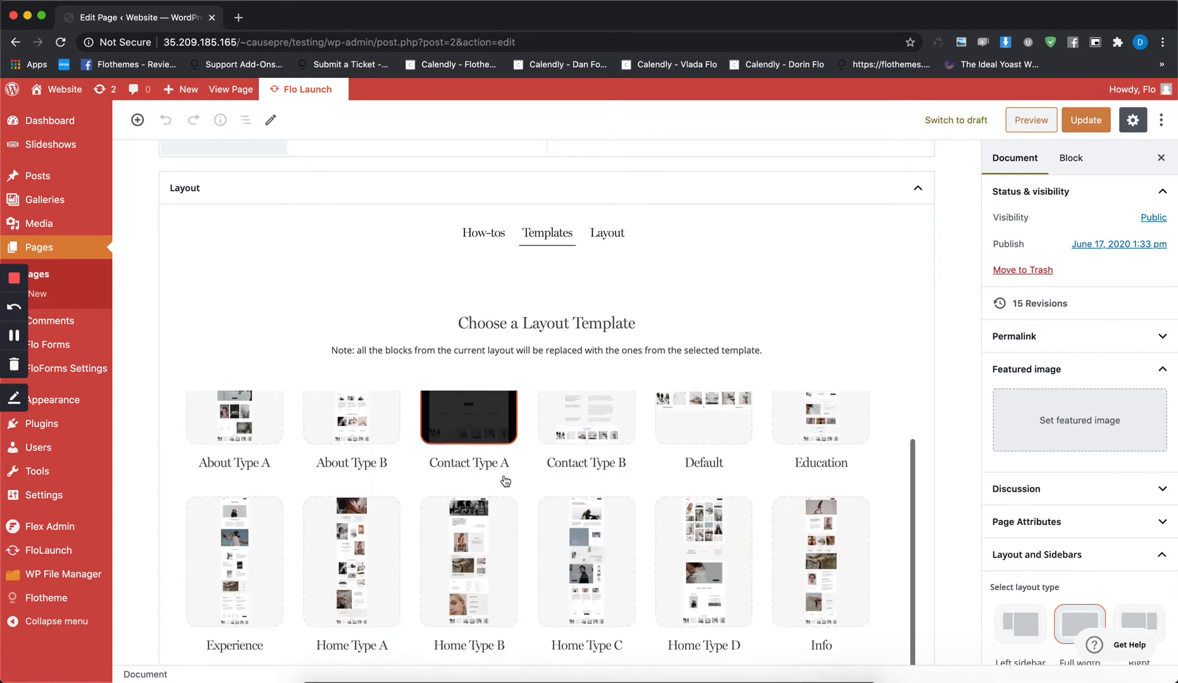
pyautogui.scroll(-3)
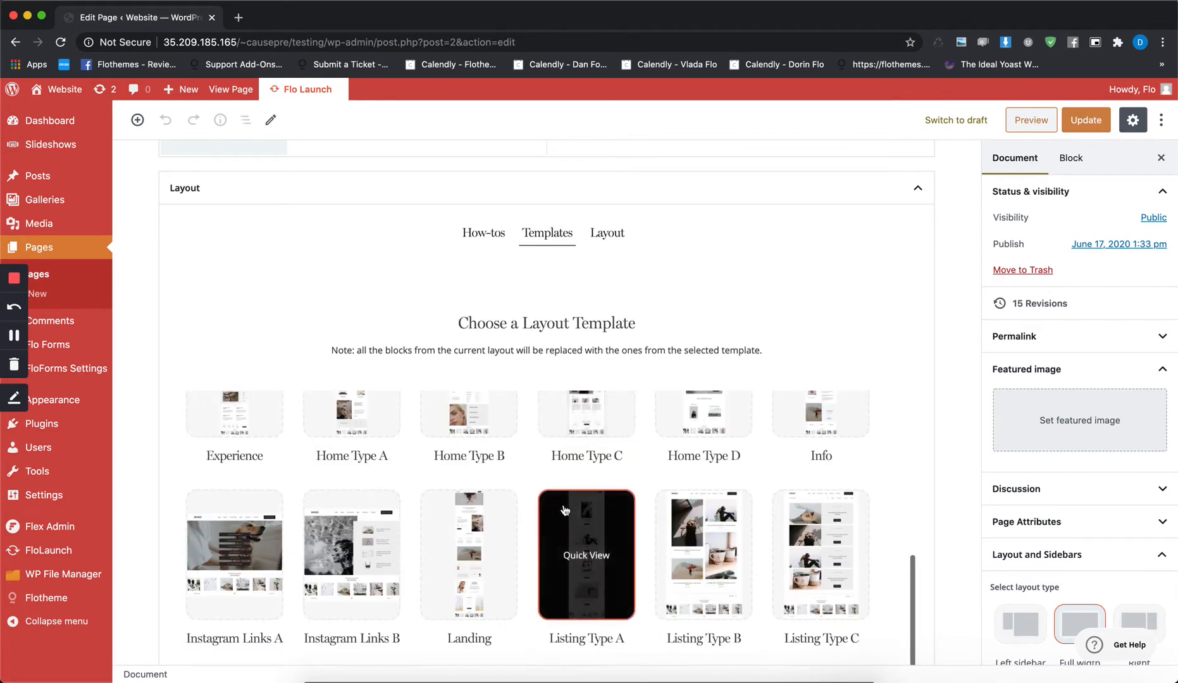
pyautogui.scroll(-3)
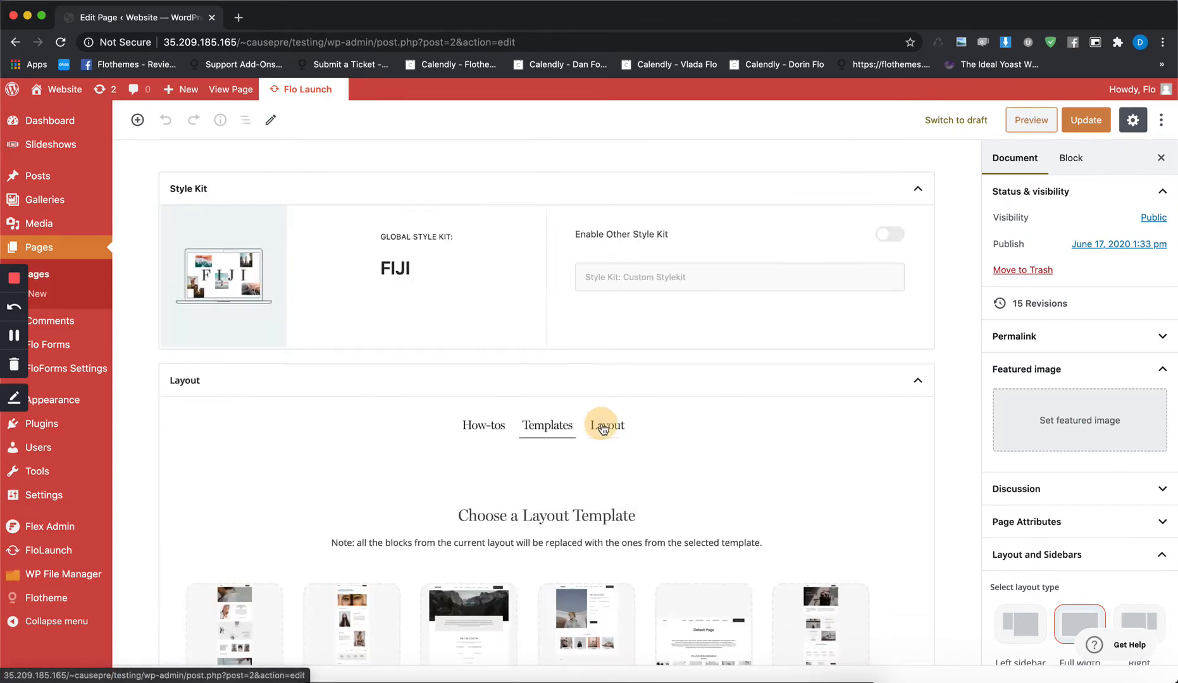
pyautogui.click(605, 425)
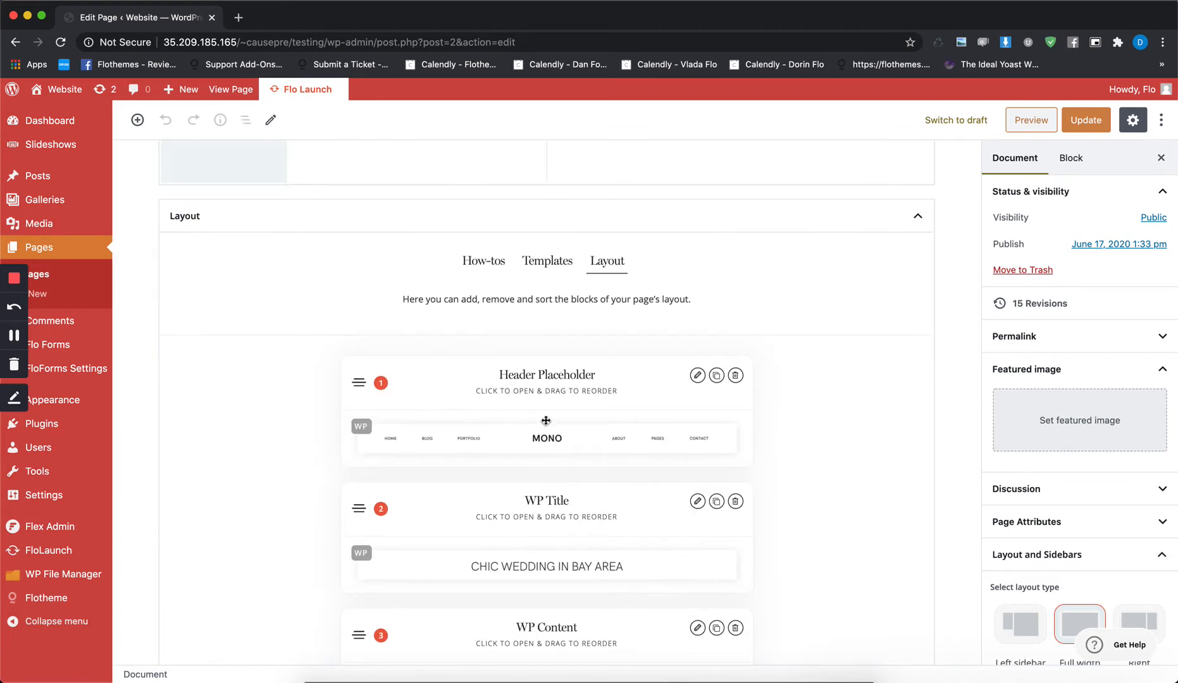
pyautogui.moveTo(559, 386)
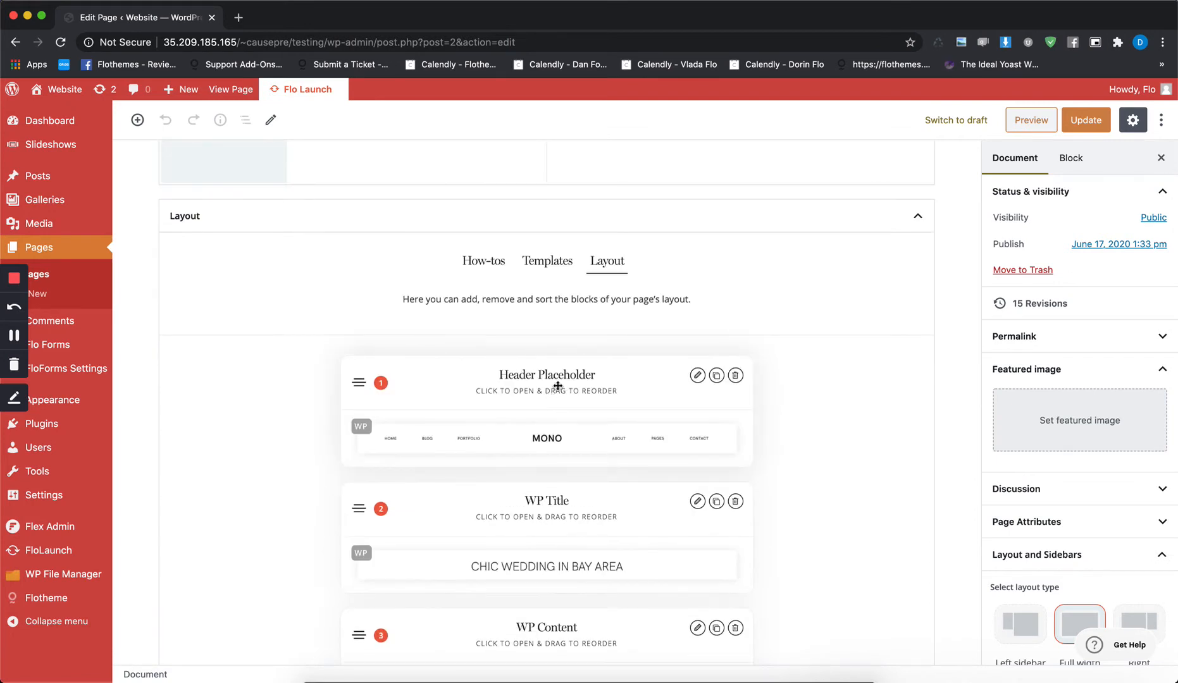
pyautogui.moveTo(490, 401)
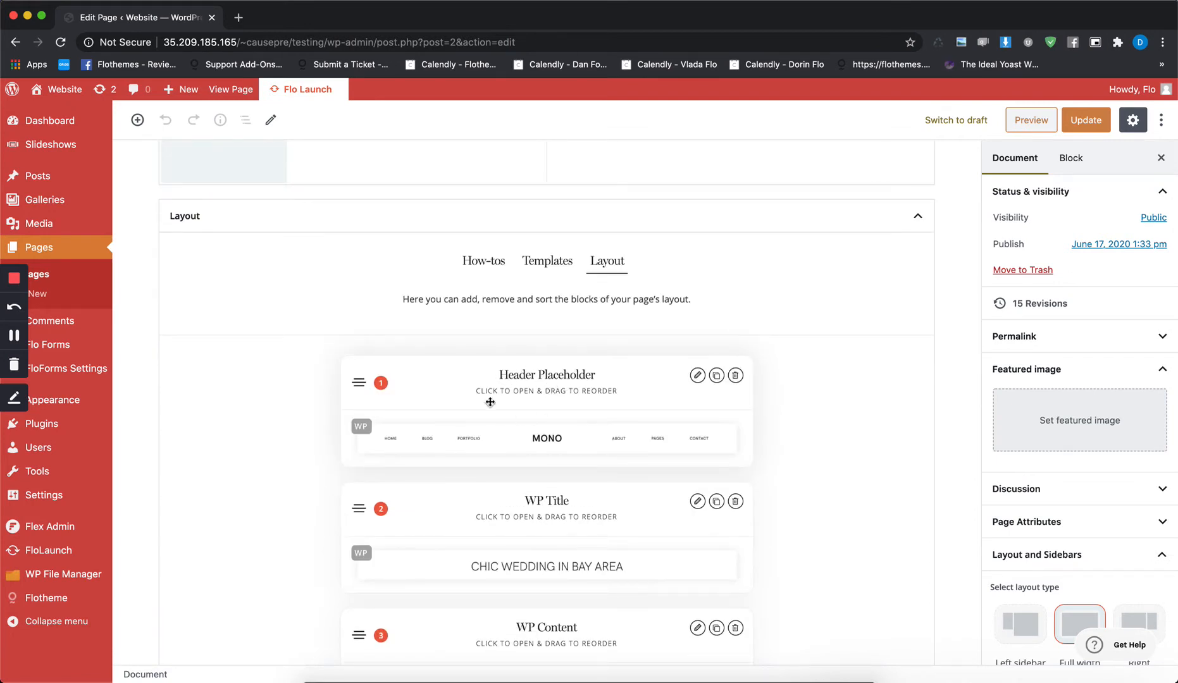
pyautogui.scroll(-3)
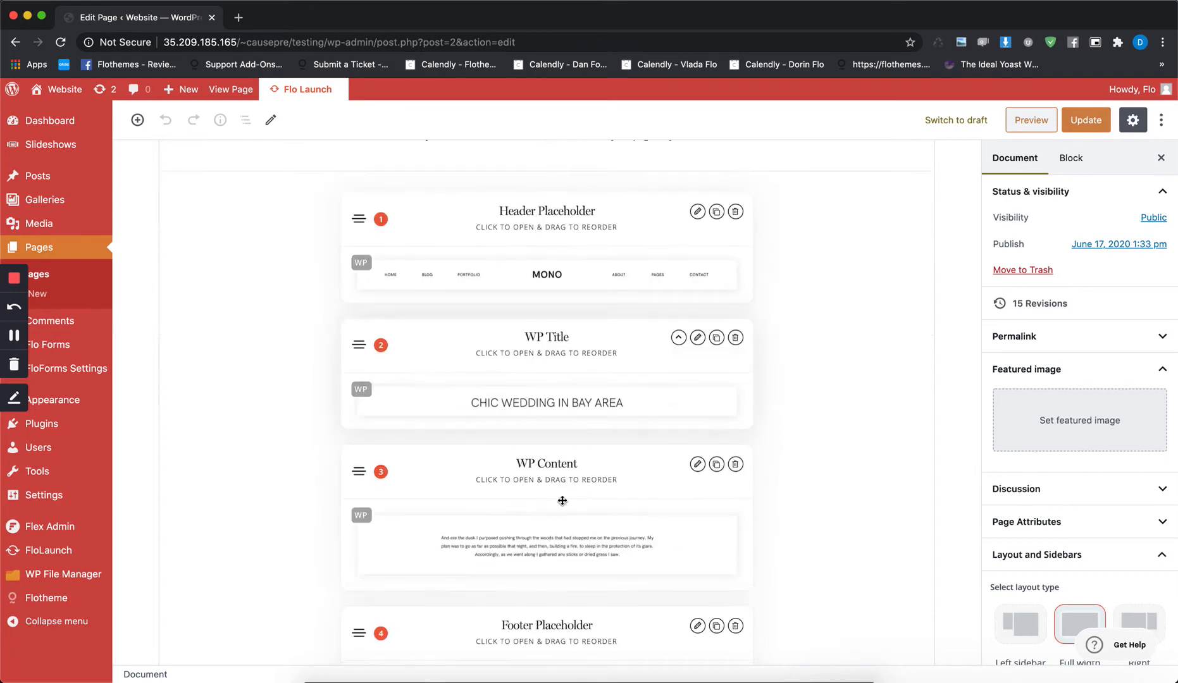
pyautogui.scroll(-3)
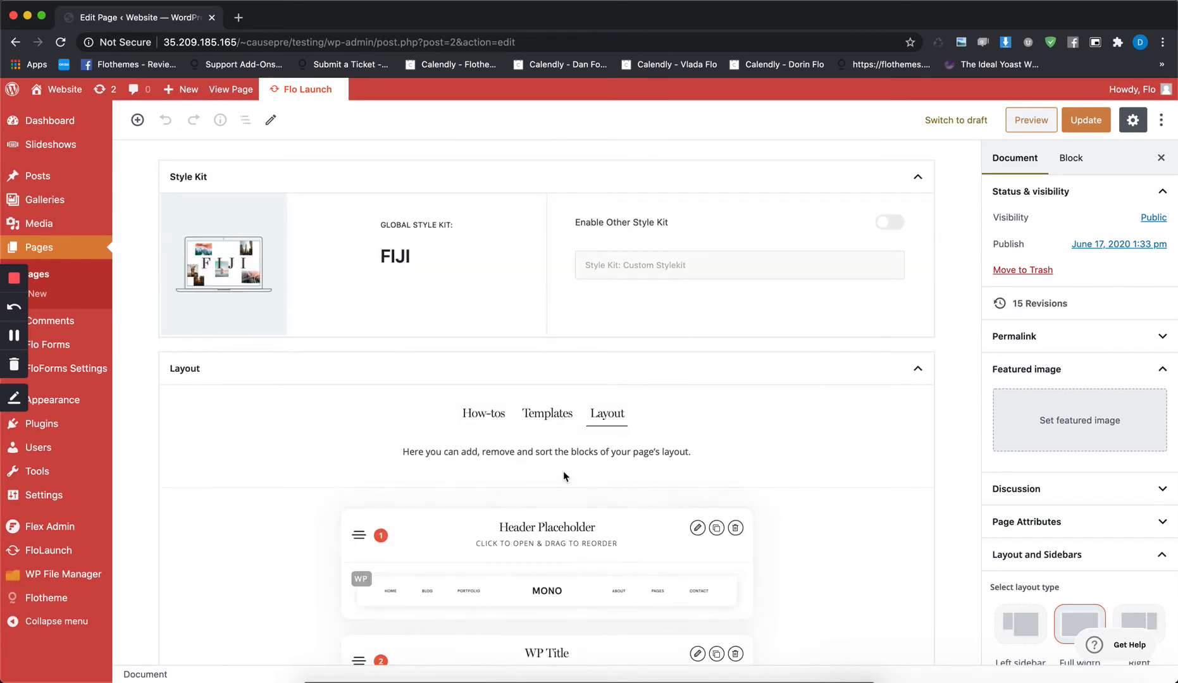
pyautogui.click(547, 414)
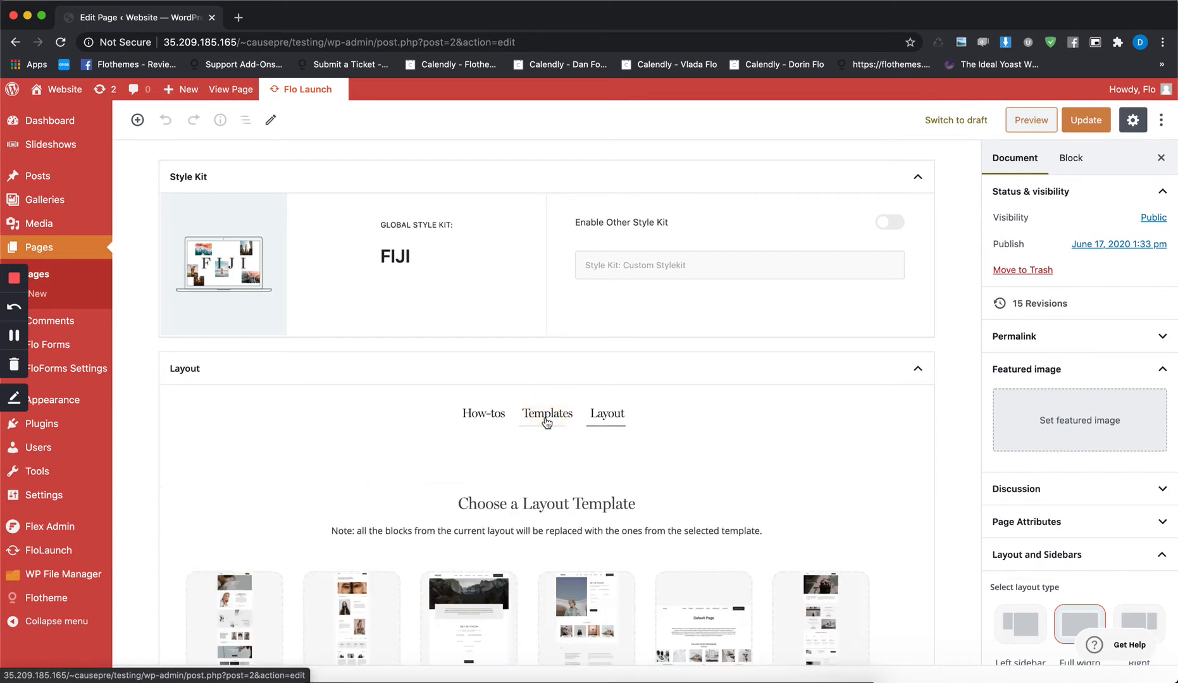
pyautogui.scroll(-3)
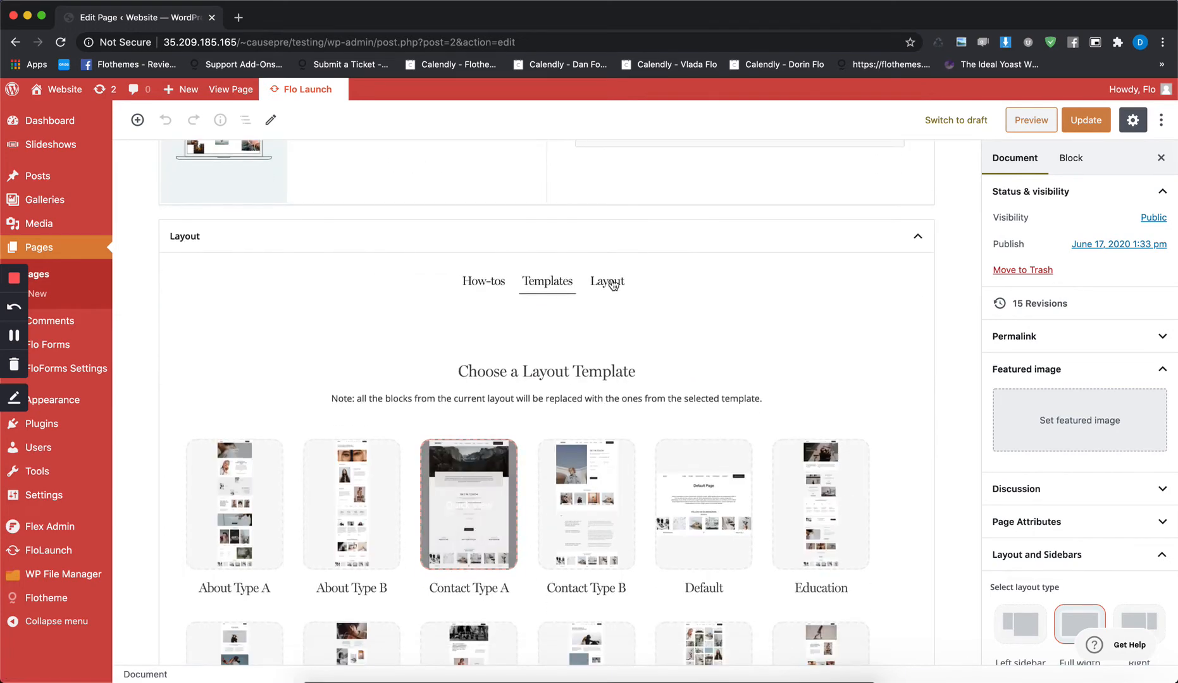
# Step: Return to the Layout block list and delete the WP Content block
pyautogui.click(607, 281)
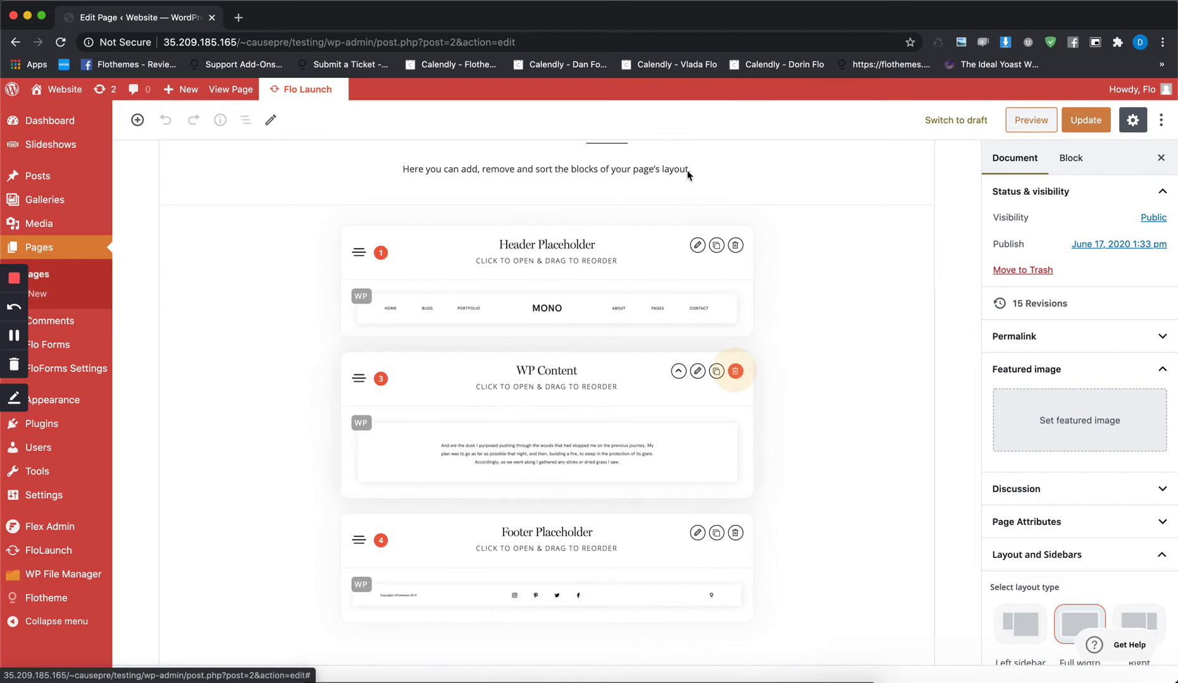
pyautogui.click(735, 371)
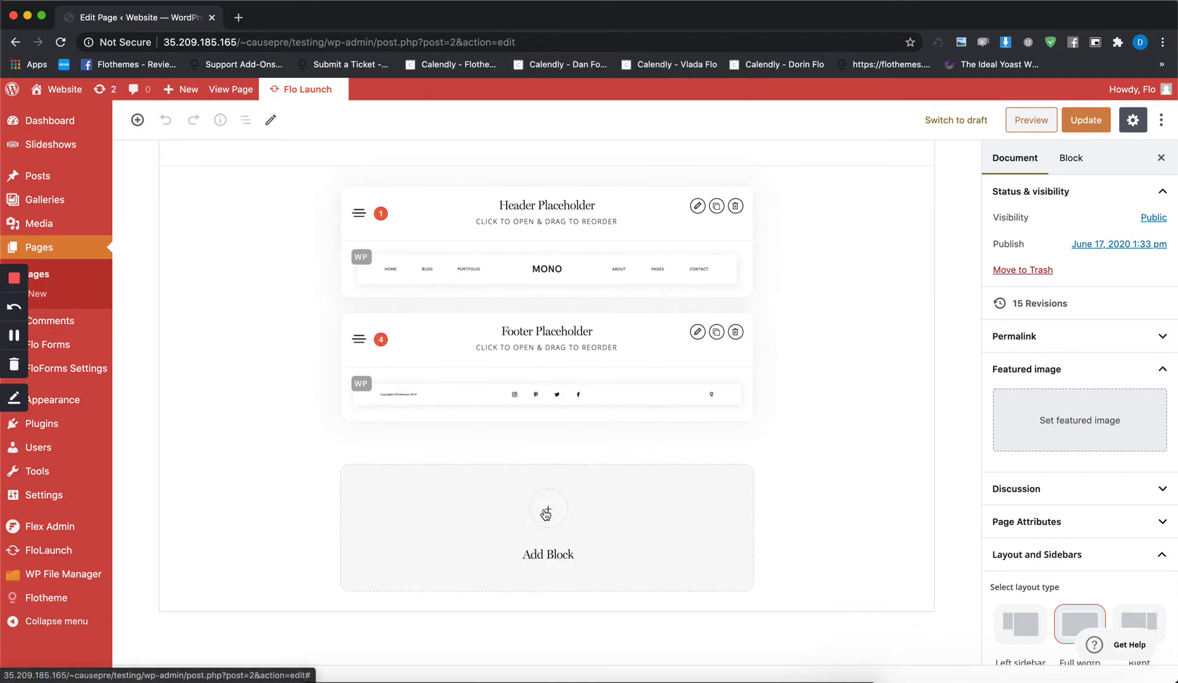
pyautogui.click(548, 510)
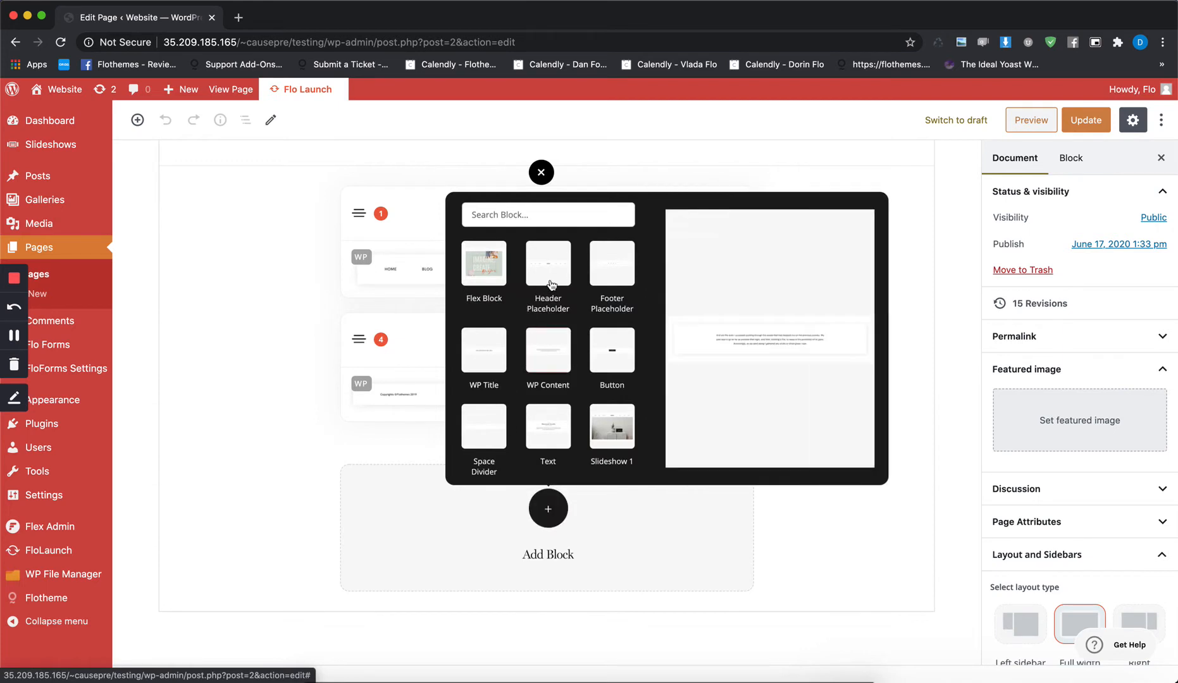
pyautogui.scroll(-3)
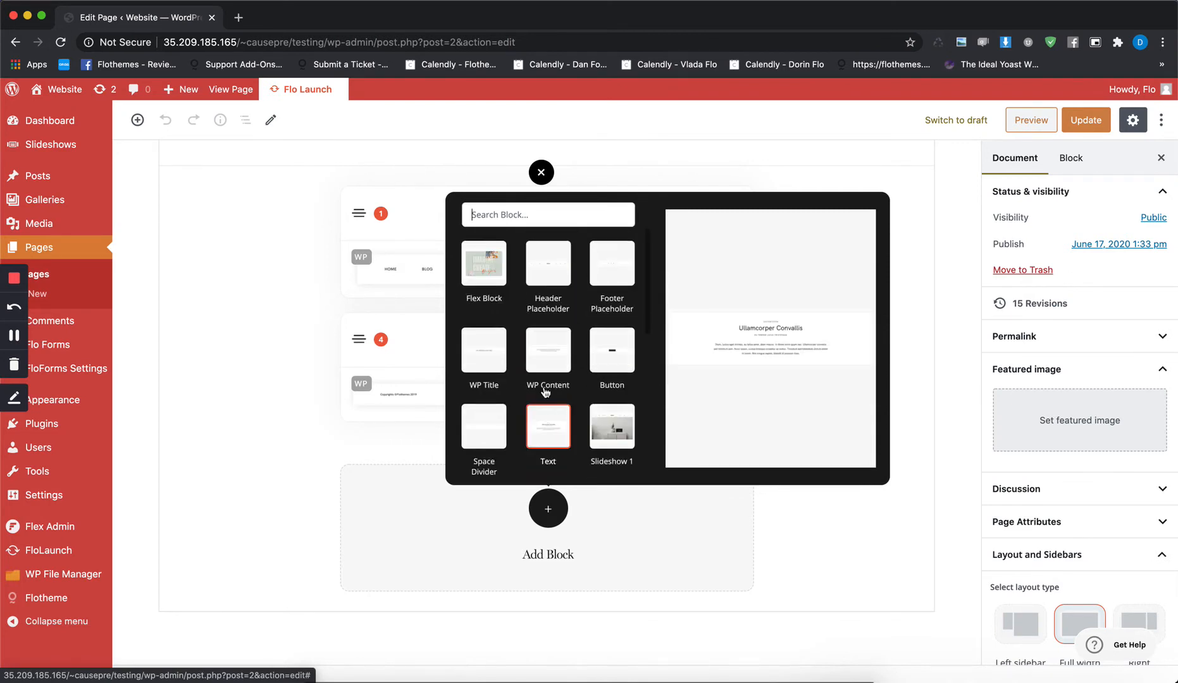
pyautogui.click(541, 172)
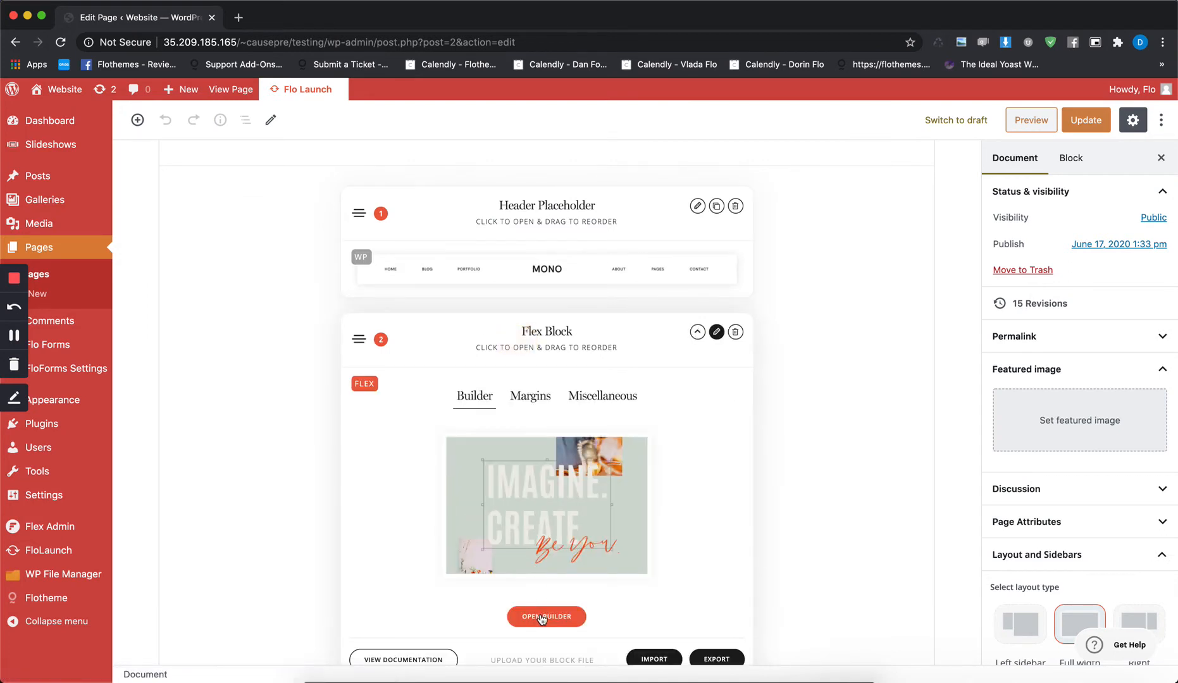
pyautogui.click(546, 617)
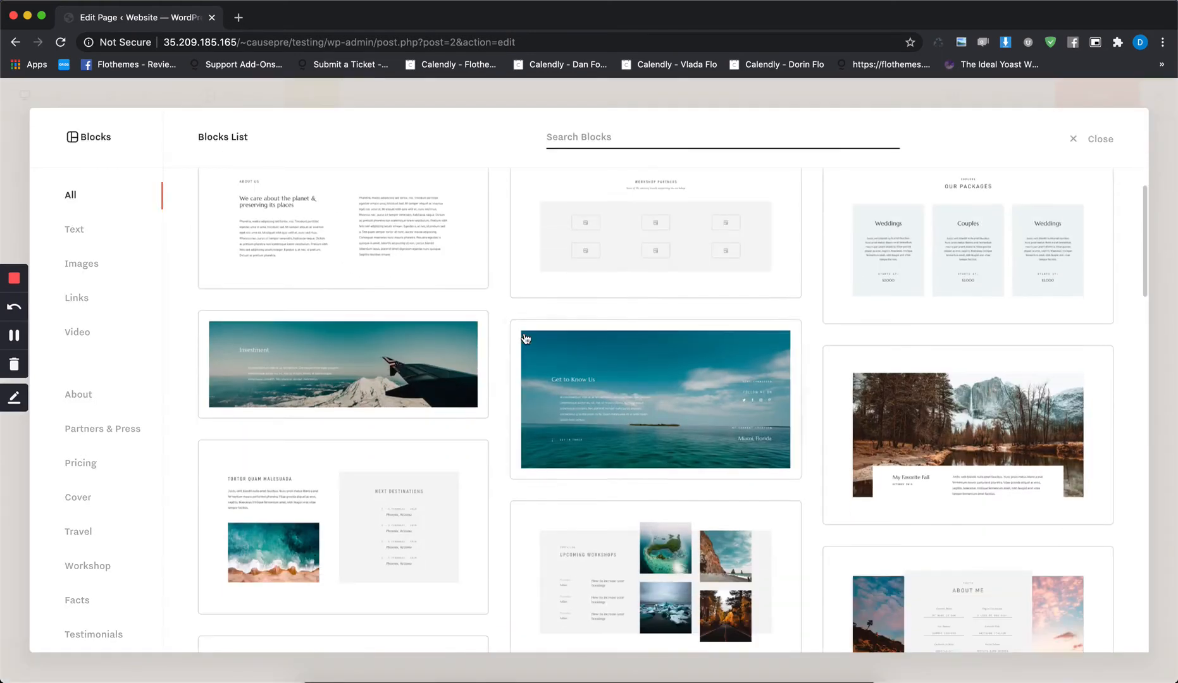
pyautogui.scroll(-3)
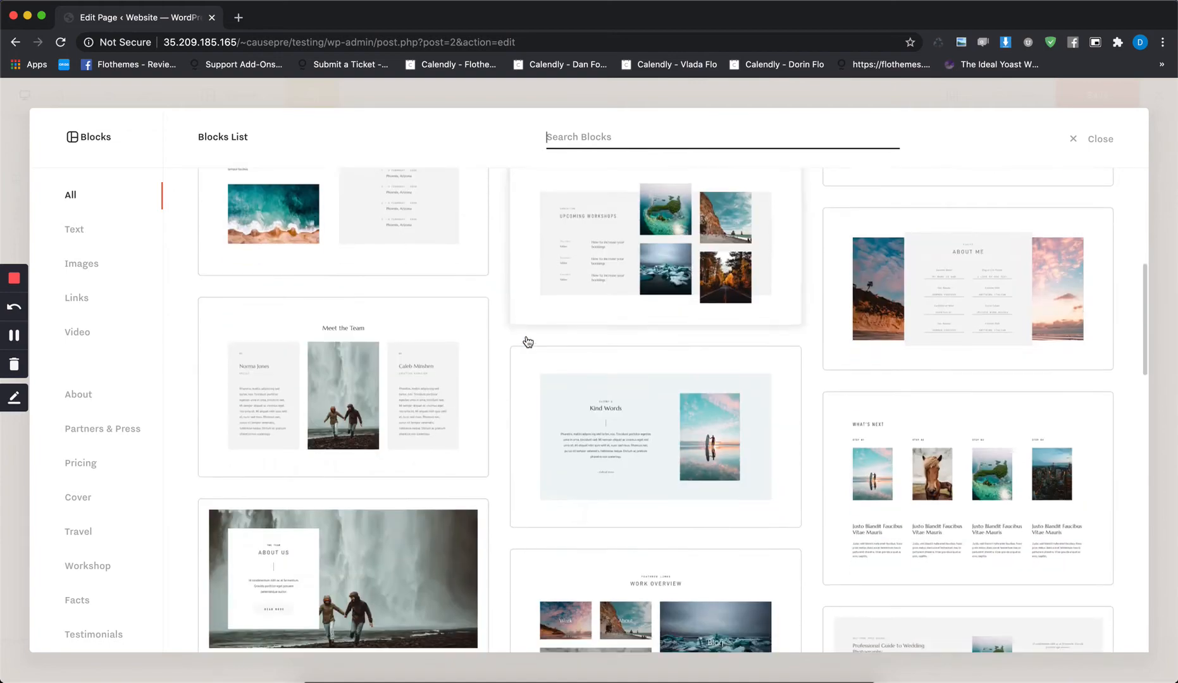
pyautogui.scroll(-3)
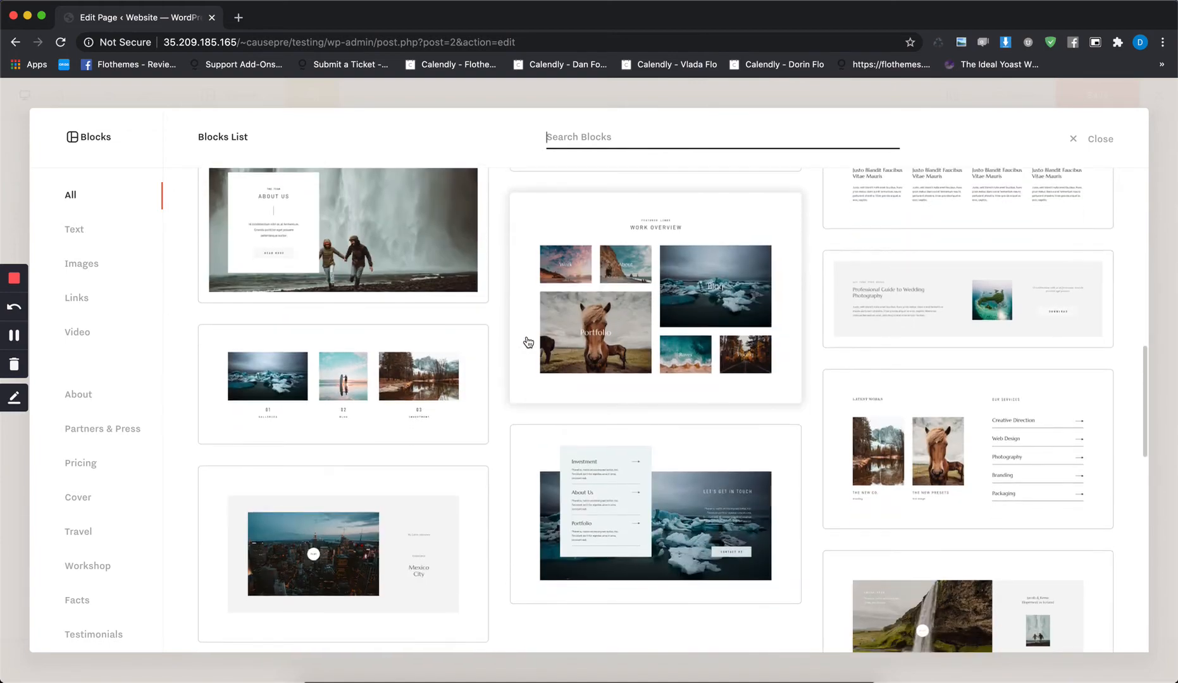
pyautogui.scroll(-3)
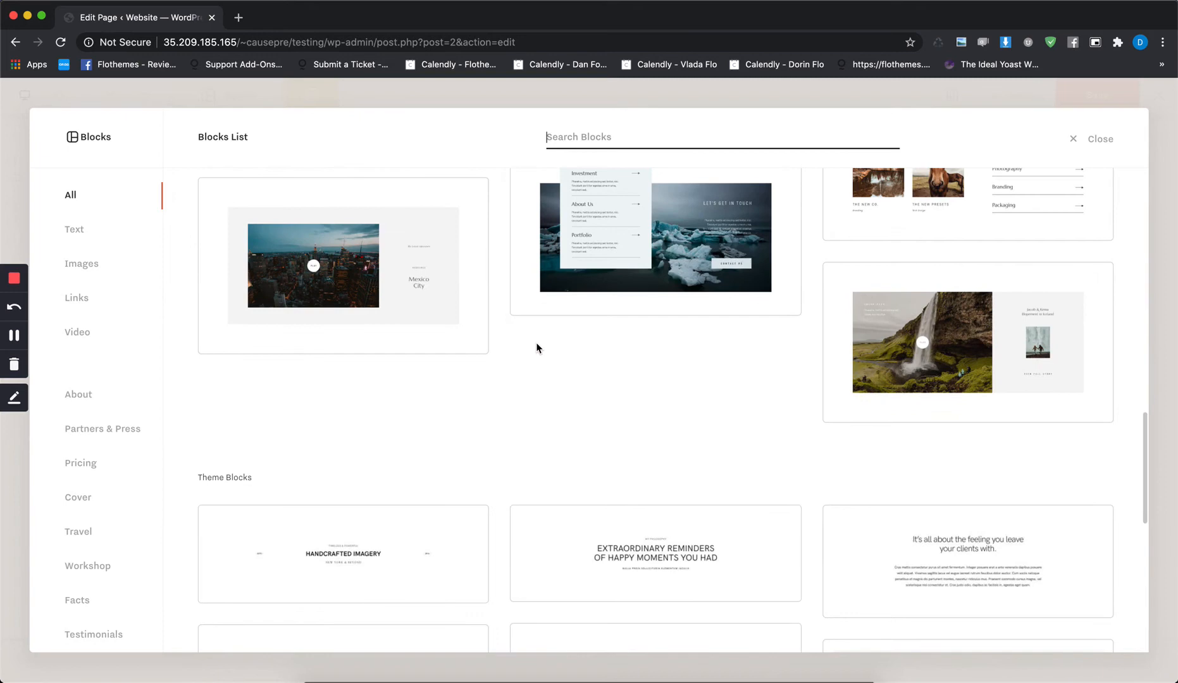
pyautogui.scroll(-3)
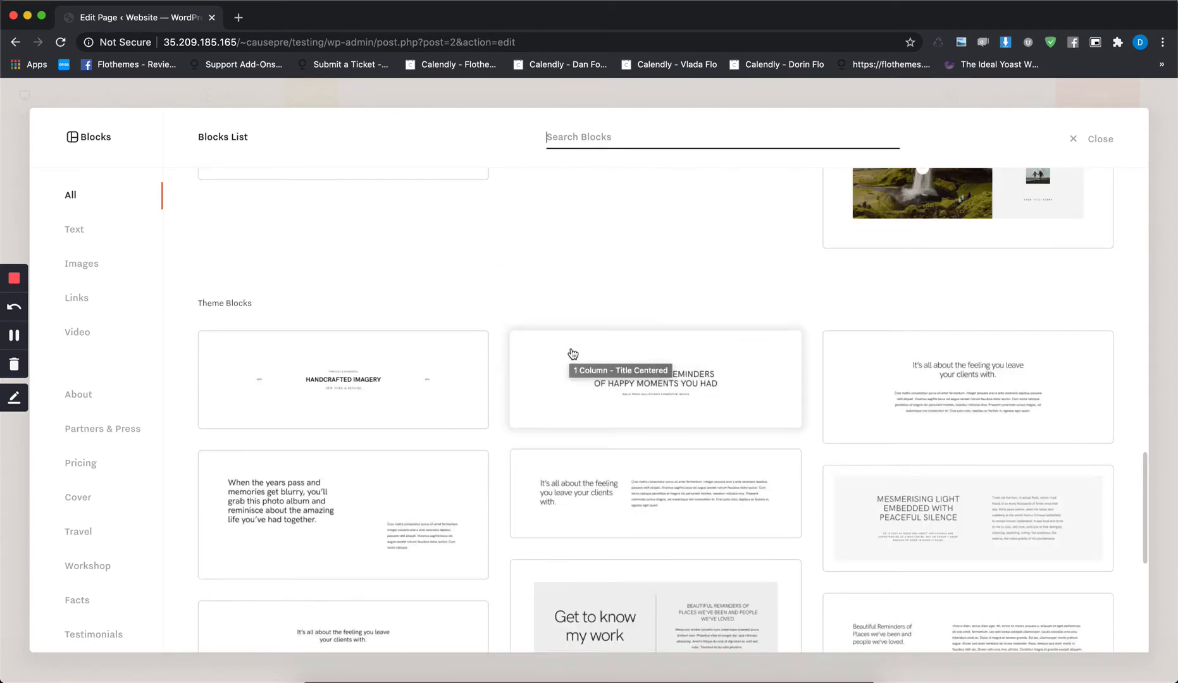
pyautogui.scroll(3)
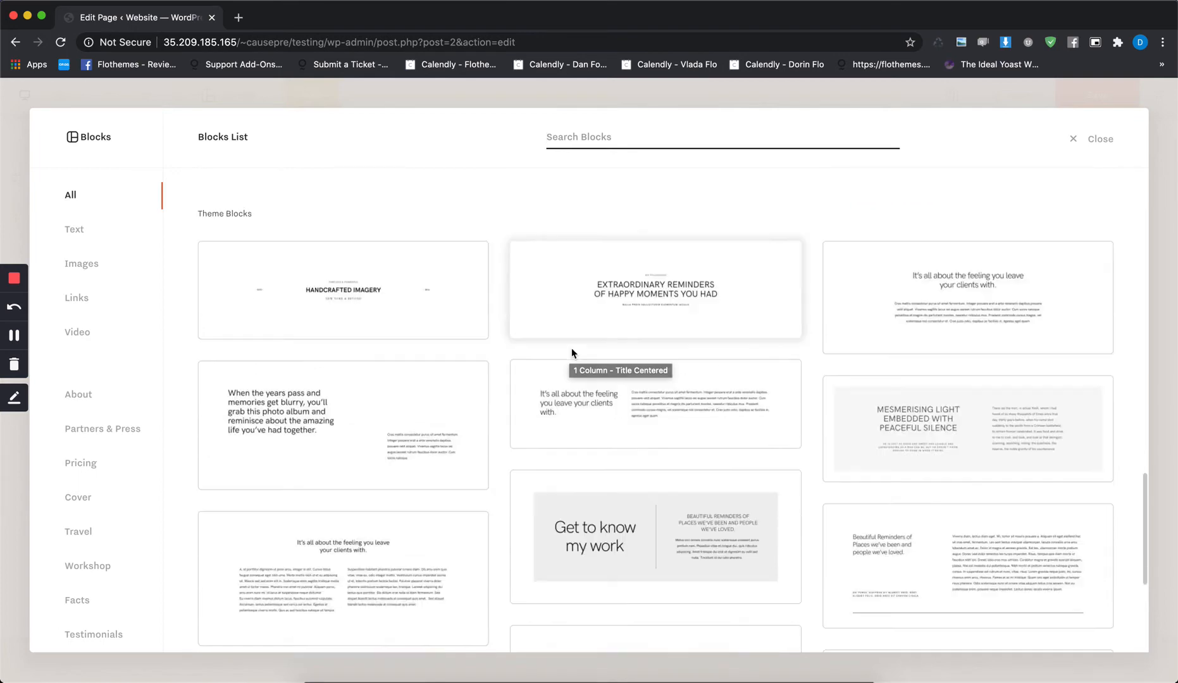
pyautogui.scroll(-3)
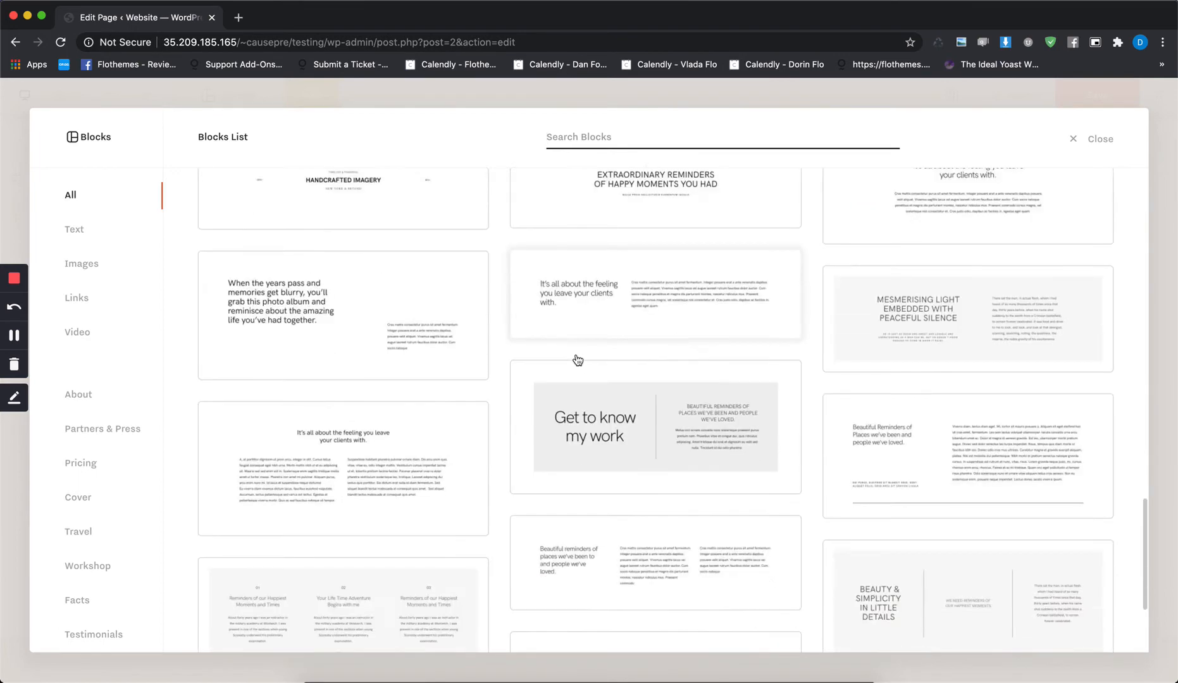
pyautogui.scroll(-3)
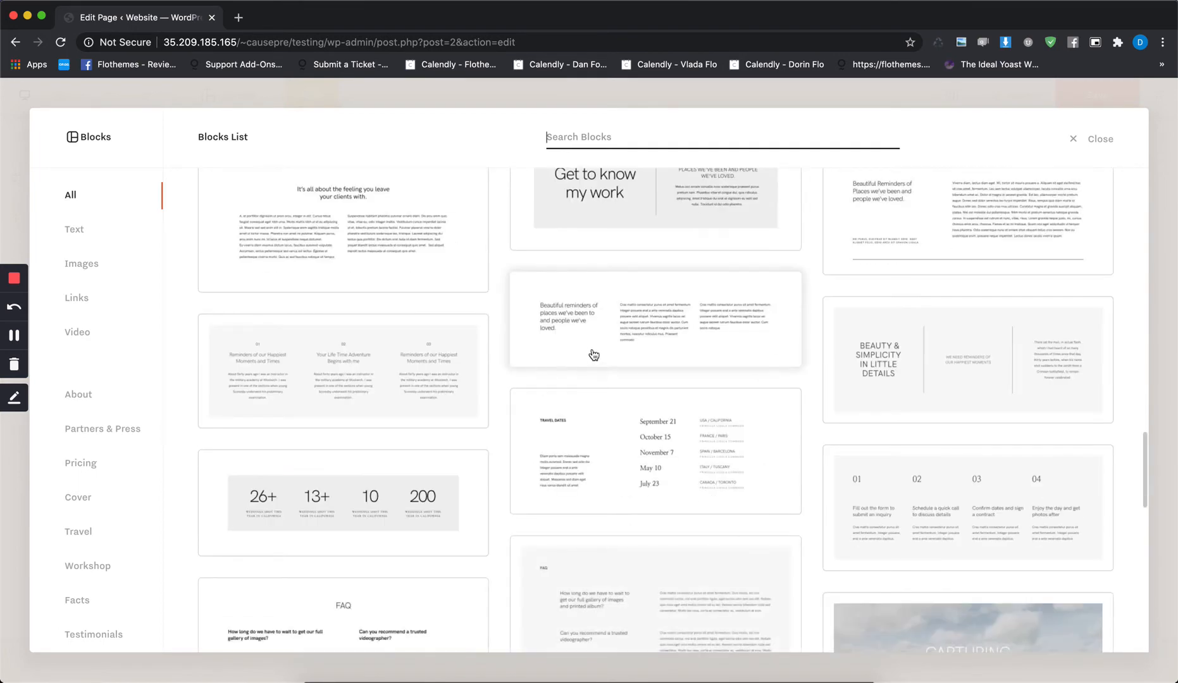
pyautogui.scroll(-3)
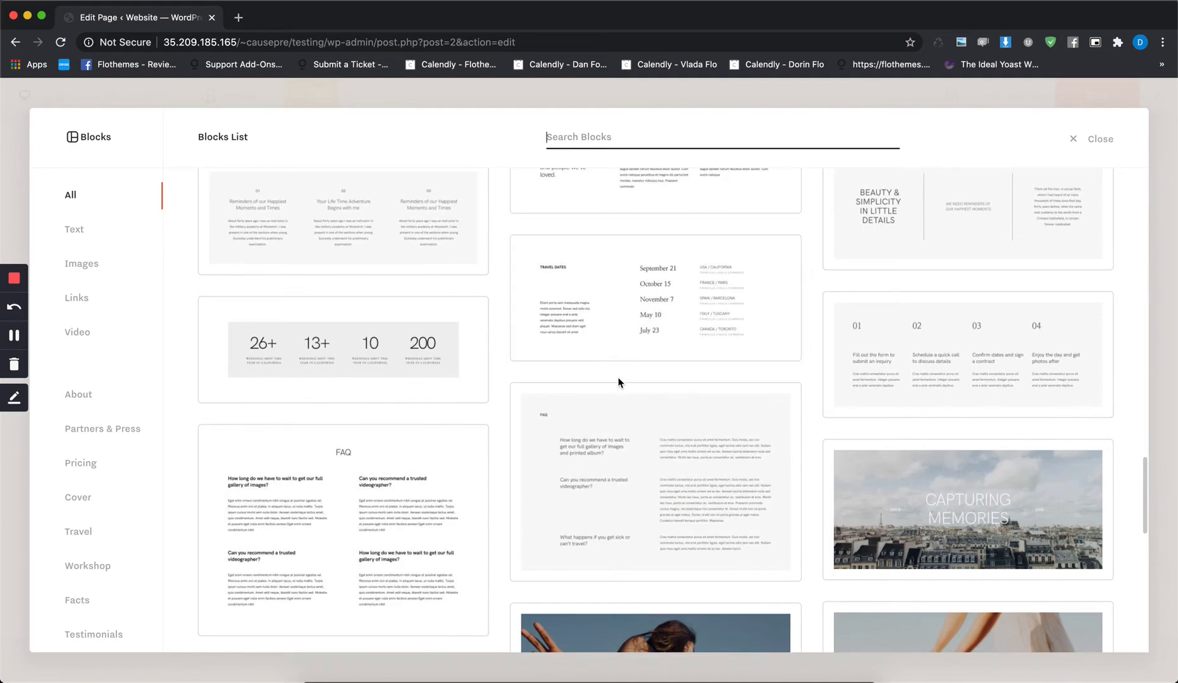
pyautogui.scroll(-3)
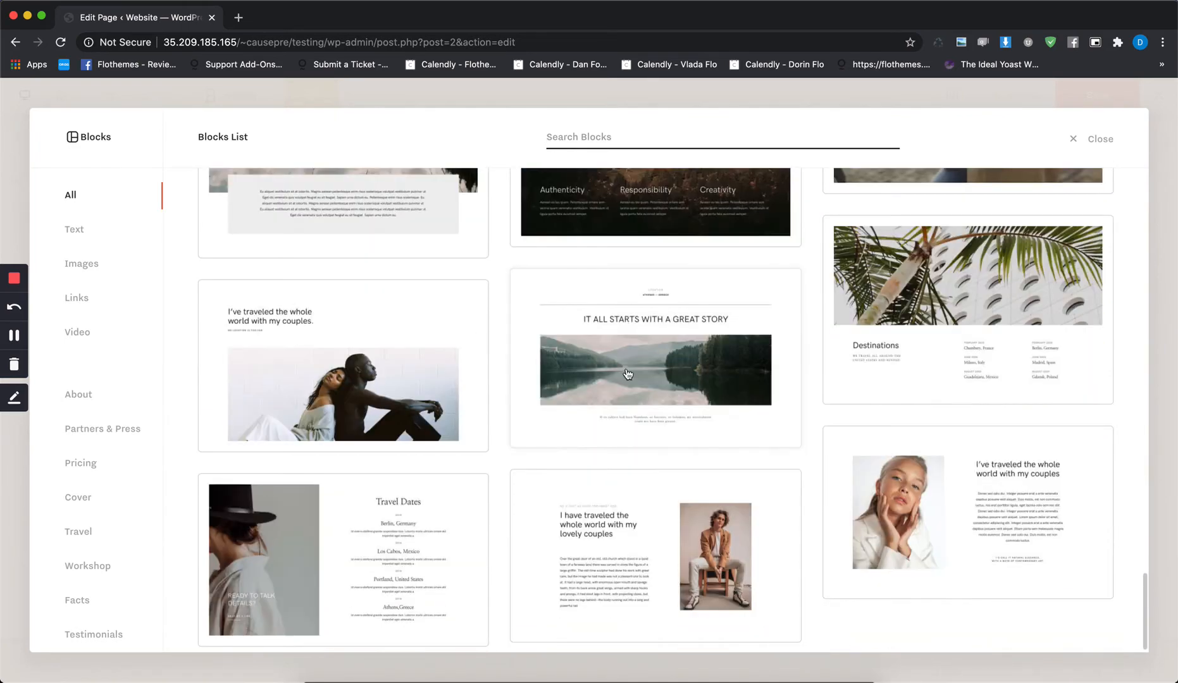
pyautogui.scroll(-3)
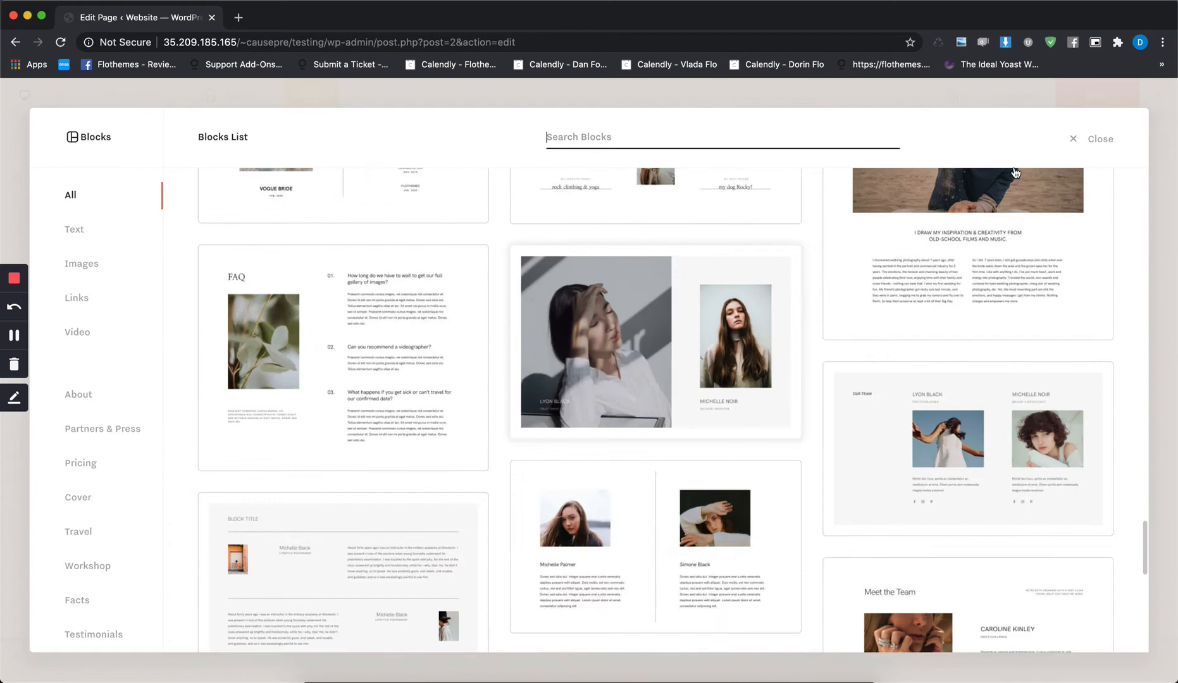
pyautogui.click(1097, 139)
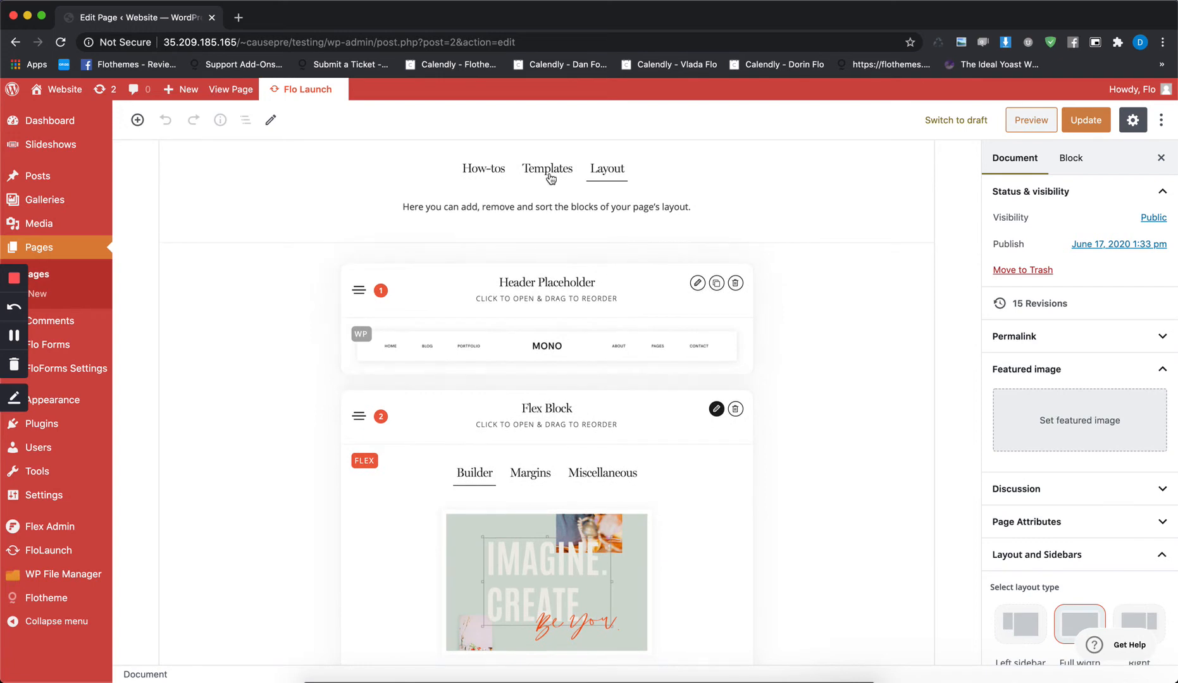
# Step: Reopen the Templates gallery and scroll down to preview Home Type C
pyautogui.click(547, 169)
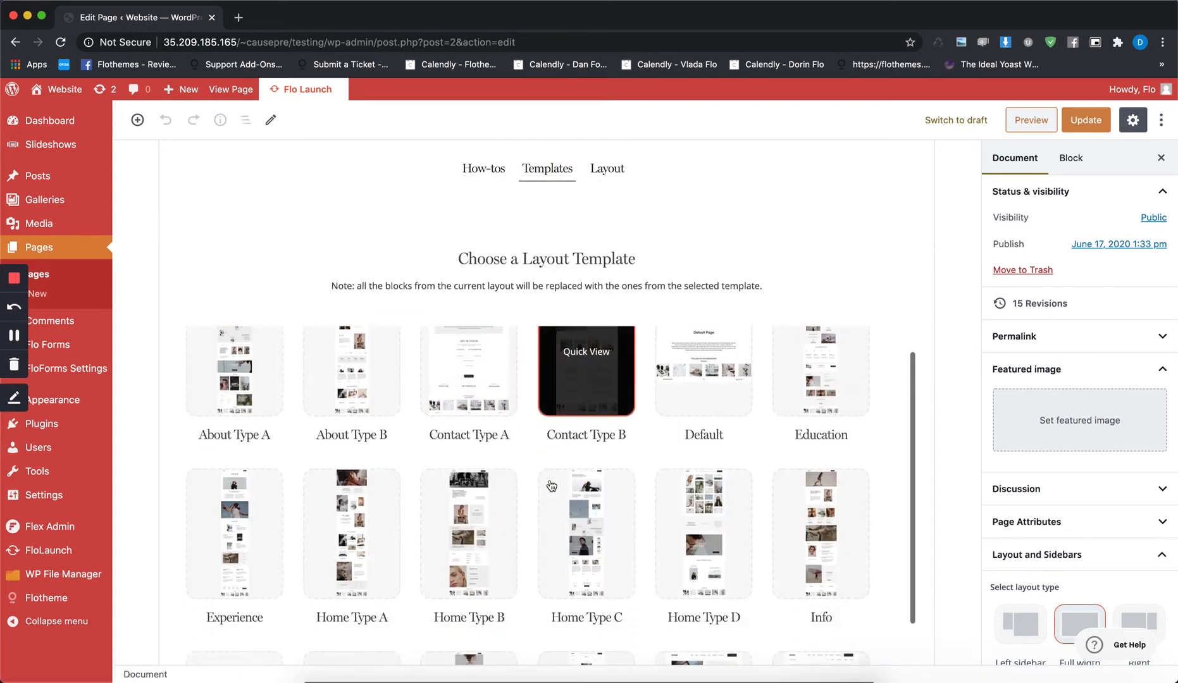
pyautogui.scroll(-3)
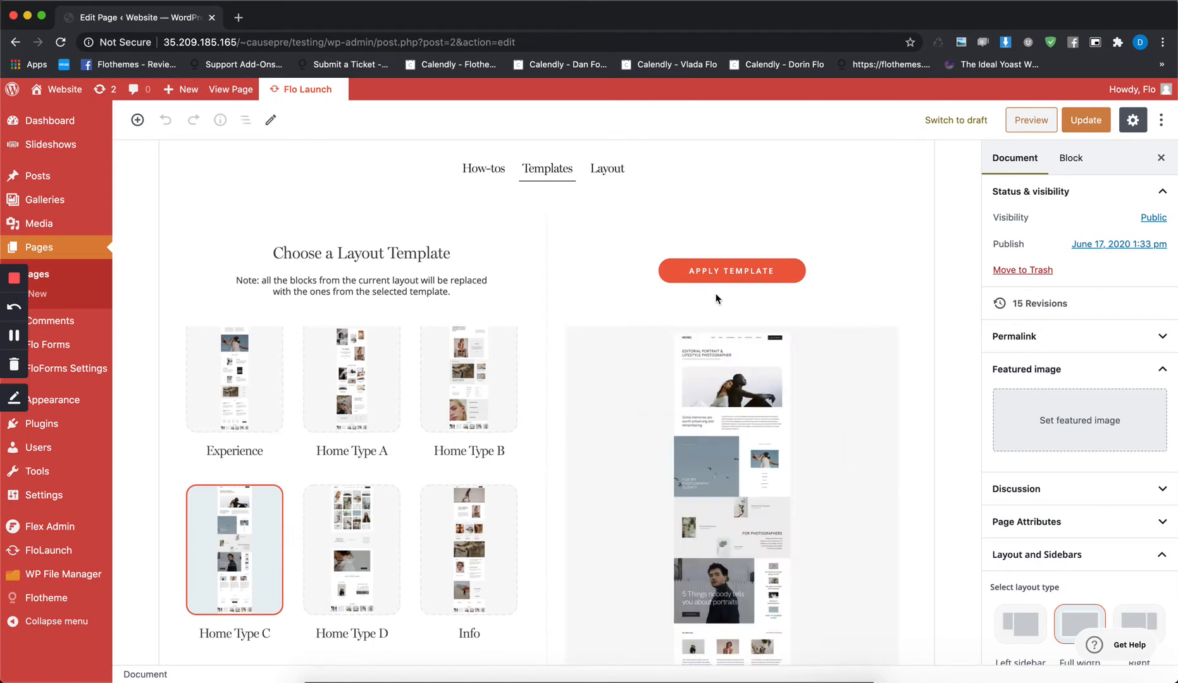
# Step: Apply the Home Type C template and confirm replacing the existing layout blocks
pyautogui.click(732, 271)
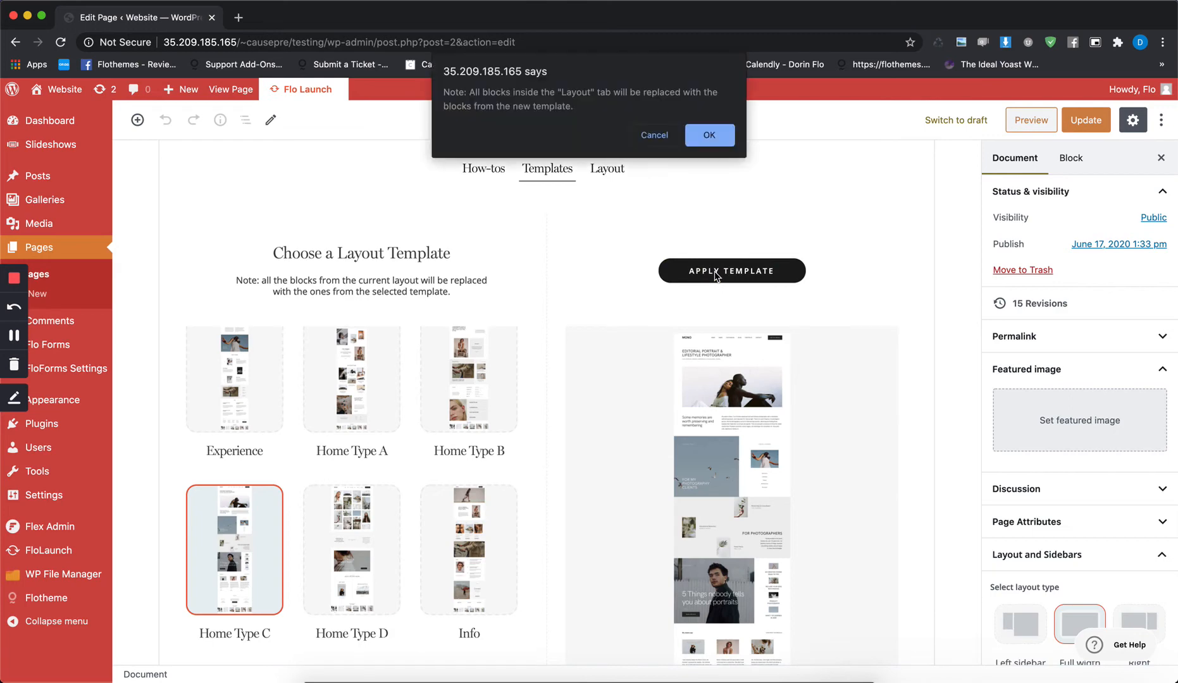
pyautogui.click(709, 134)
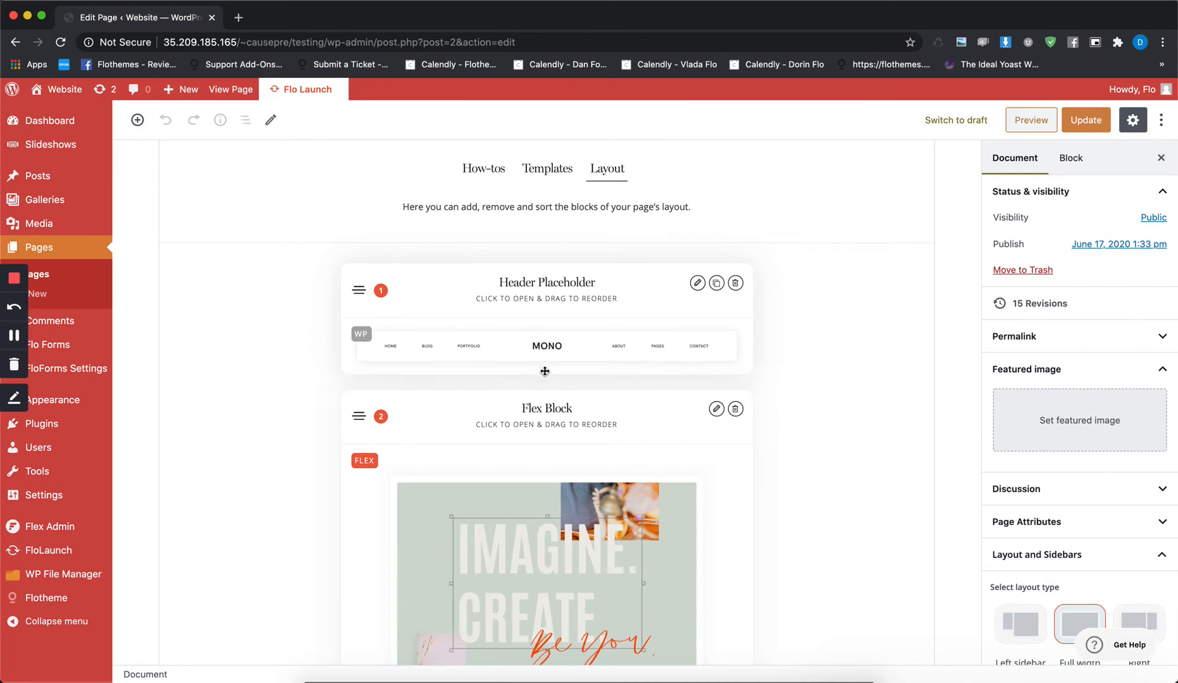
pyautogui.scroll(-3)
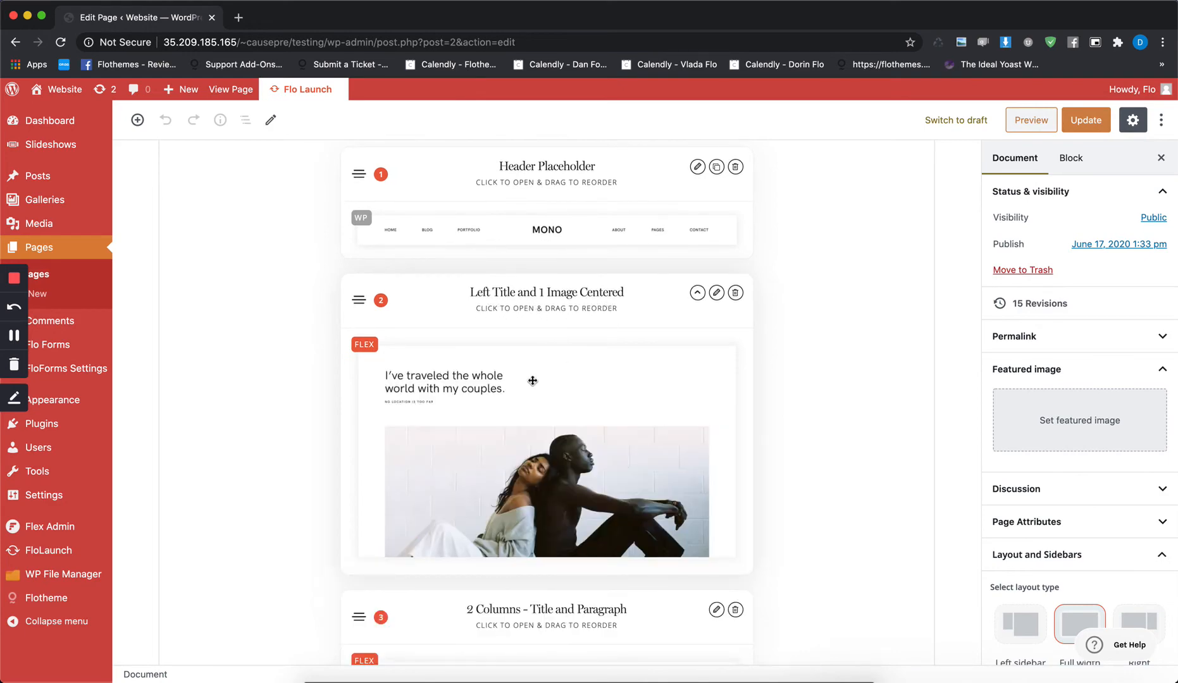
pyautogui.scroll(-3)
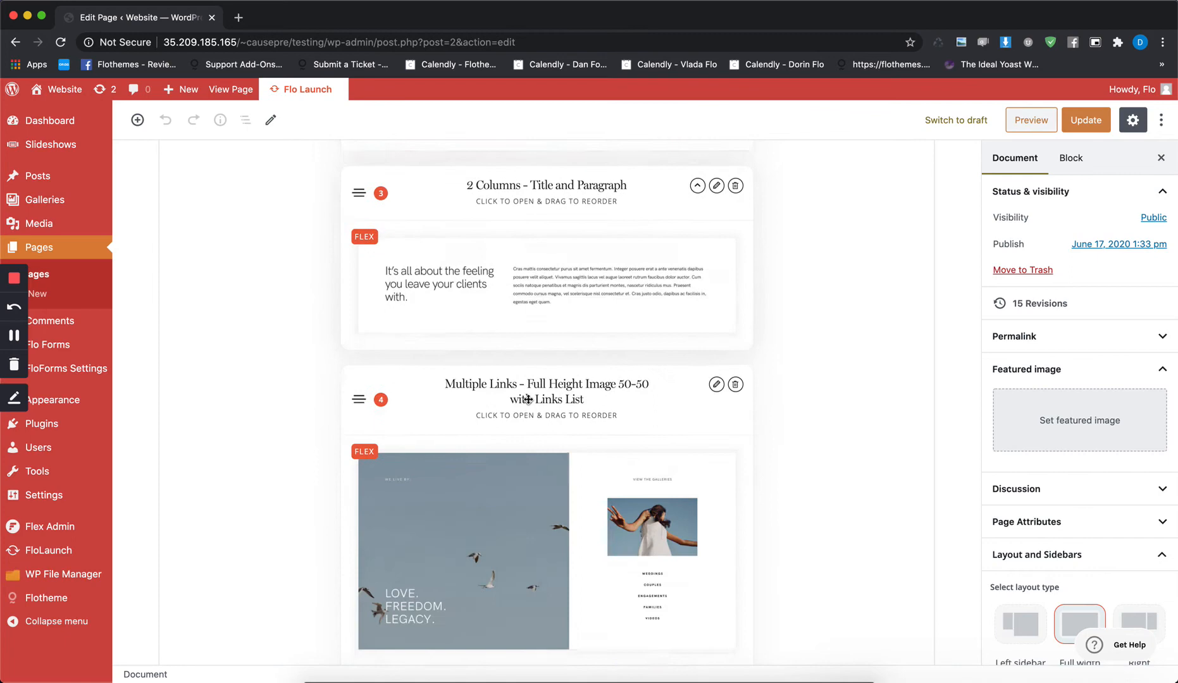
pyautogui.scroll(-3)
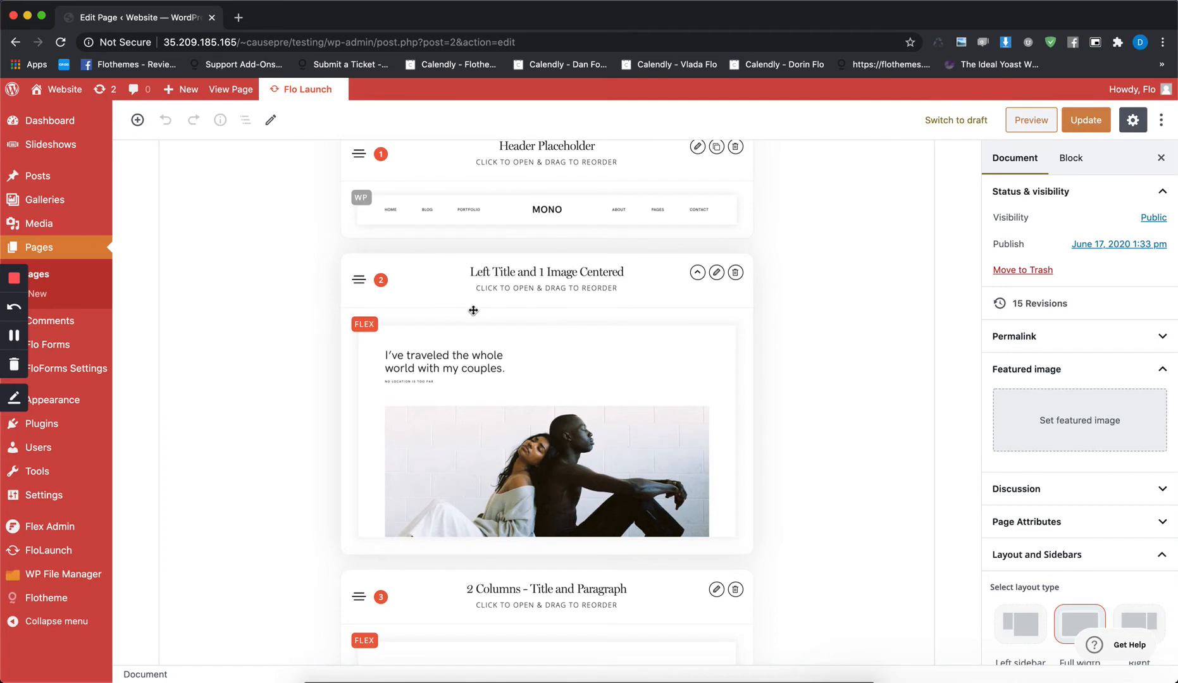
pyautogui.moveTo(485, 336)
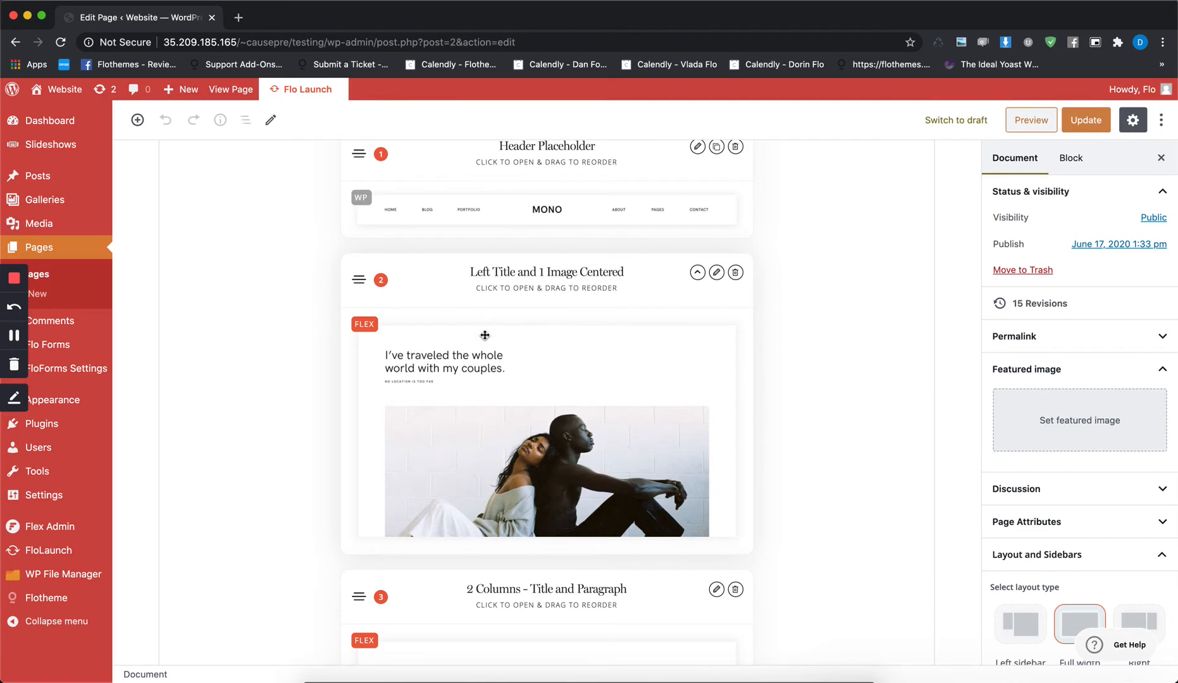
pyautogui.scroll(-3)
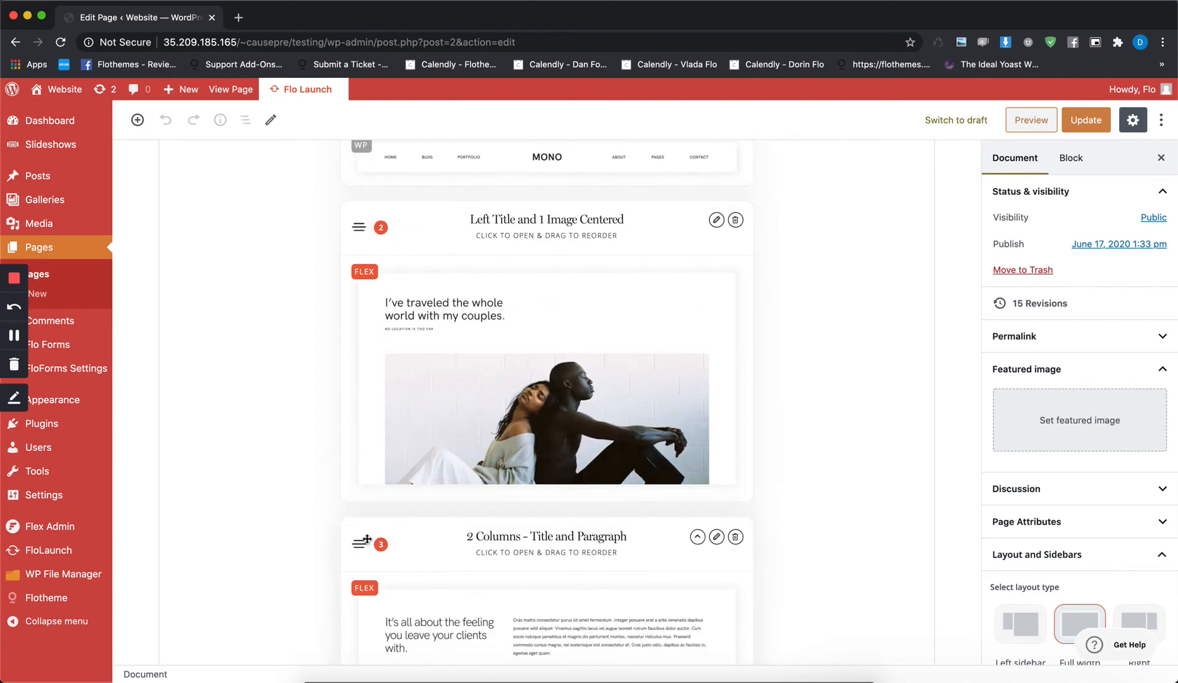
pyautogui.moveTo(359, 223)
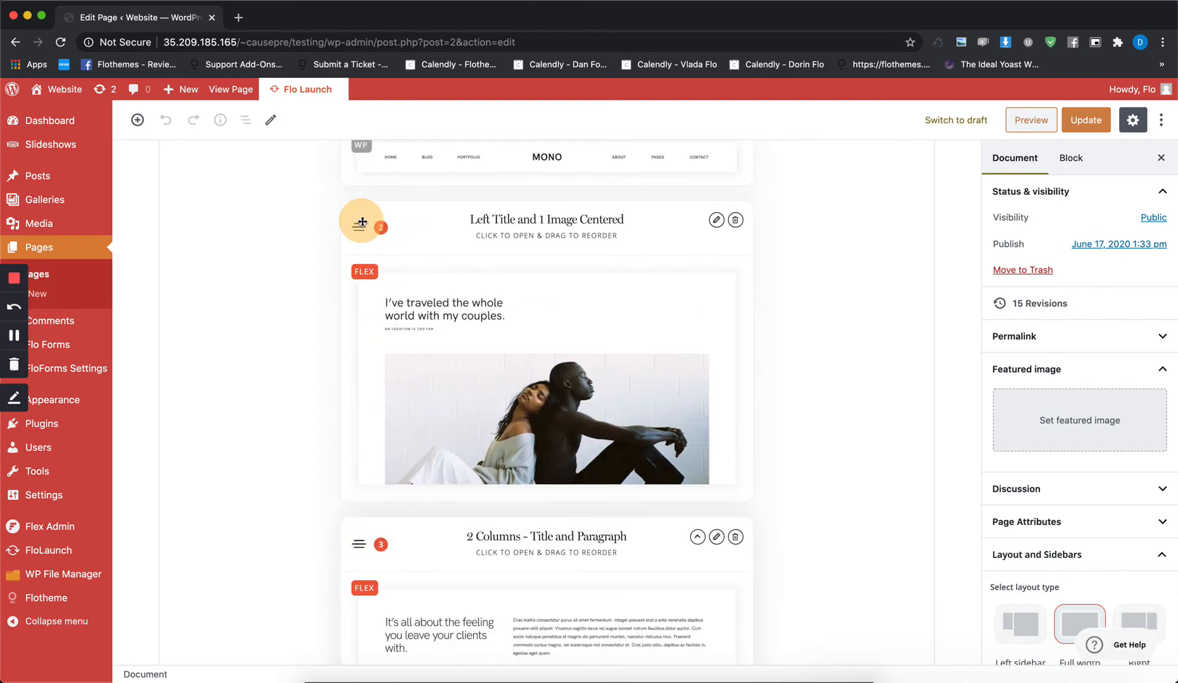
pyautogui.moveTo(361, 221); pyautogui.dragTo(361, 421)
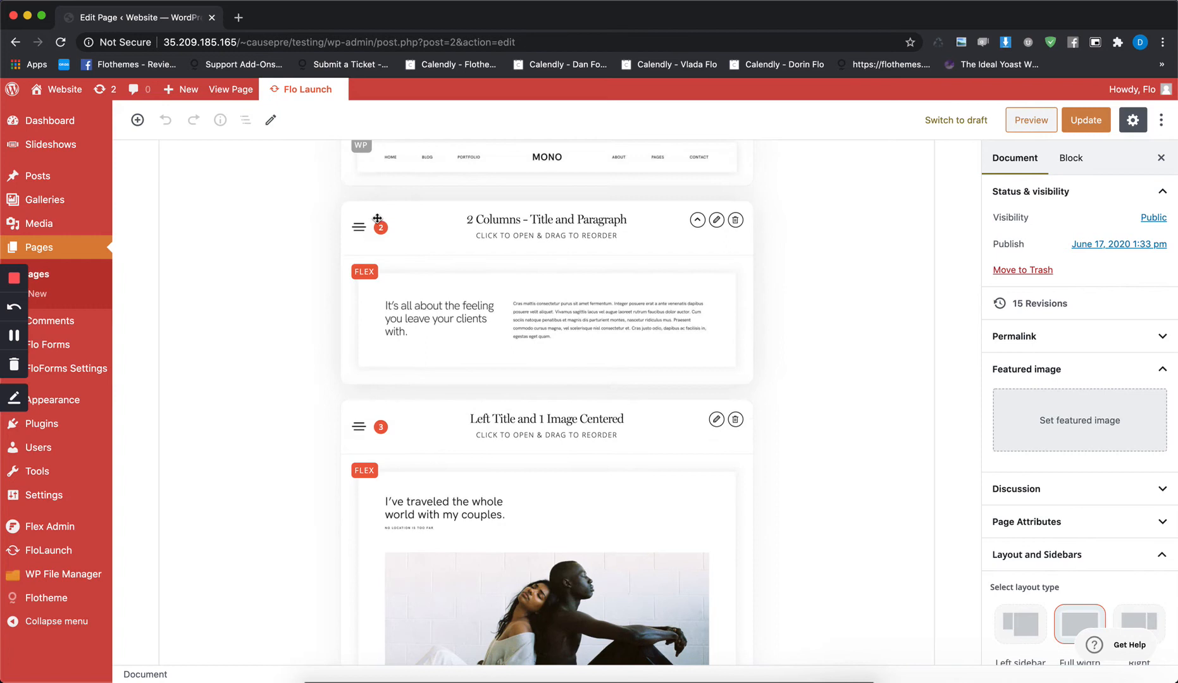
pyautogui.moveTo(571, 274)
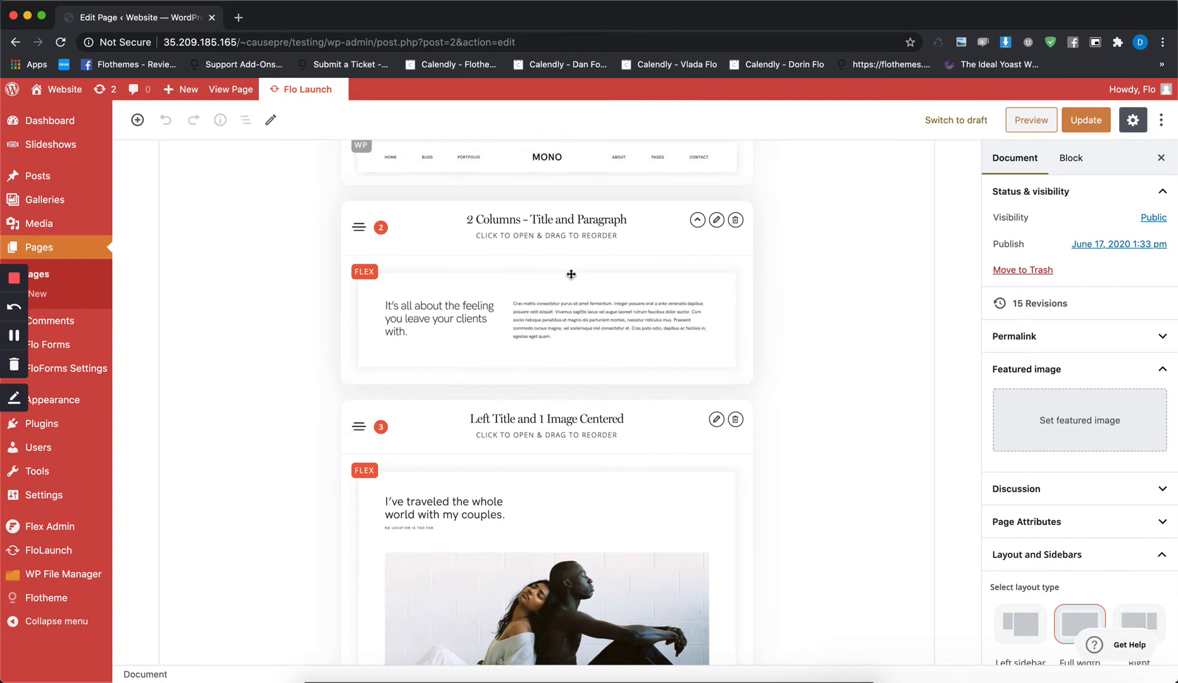
pyautogui.moveTo(552, 284)
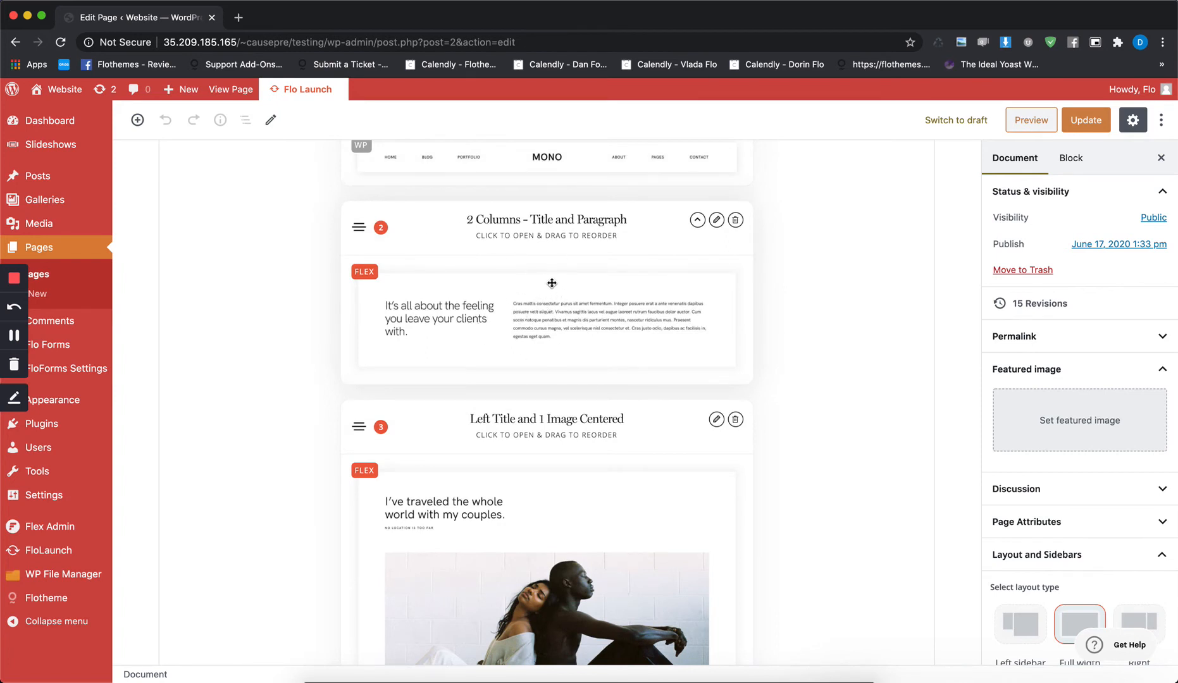
pyautogui.moveTo(735, 220)
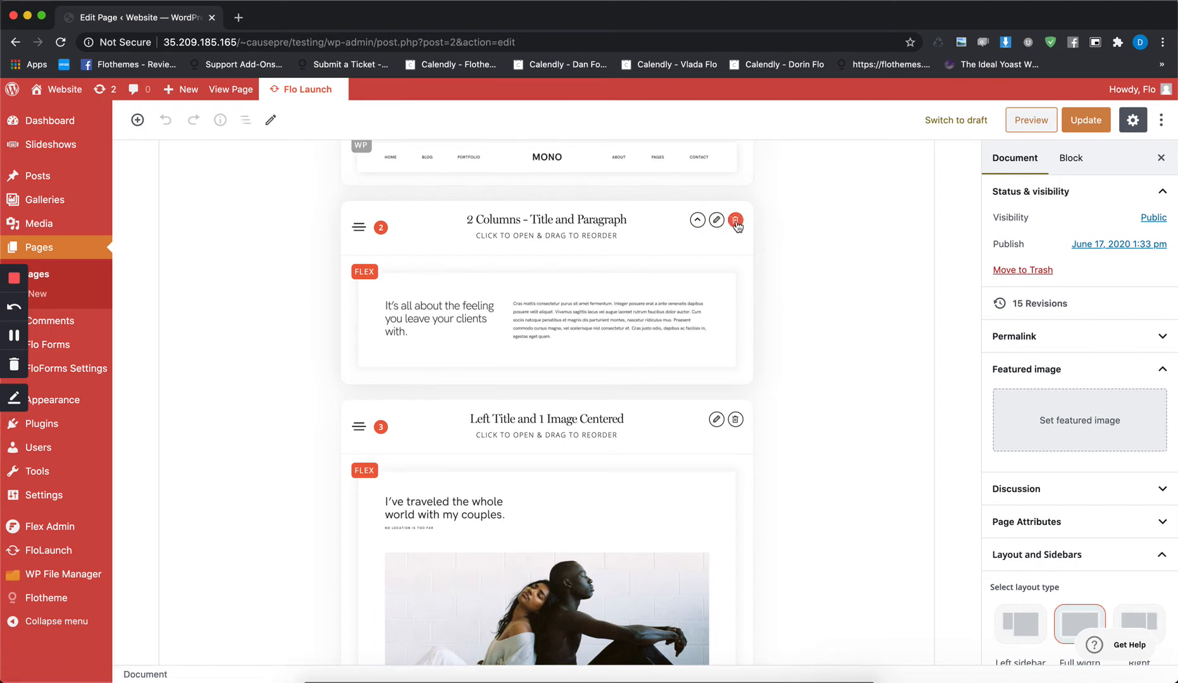
# Step: Delete the 2 Columns - Title and Paragraph block, then scroll to the footer placeholder
pyautogui.click(735, 220)
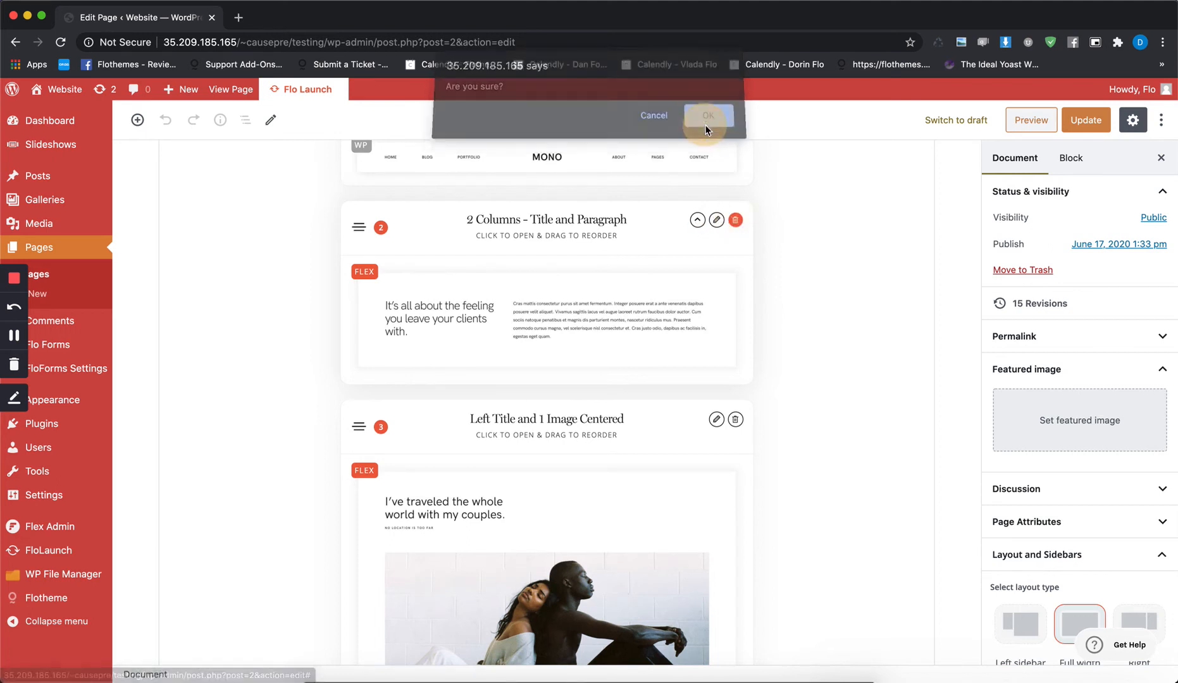
pyautogui.click(708, 115)
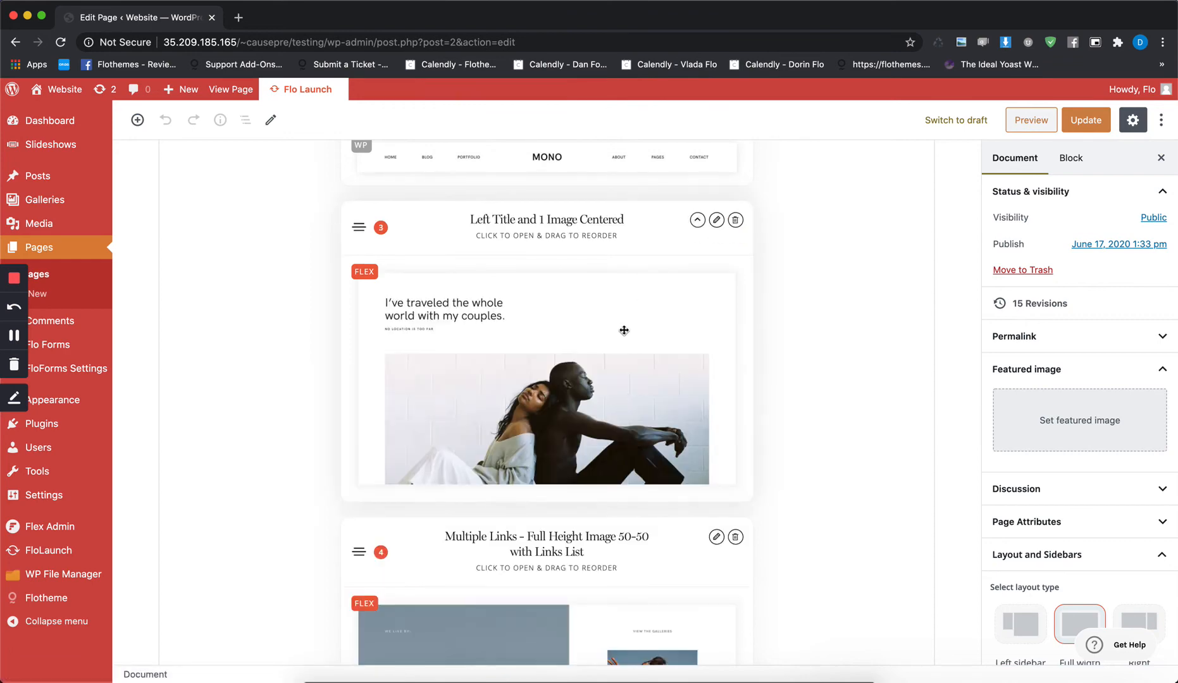
pyautogui.scroll(-3)
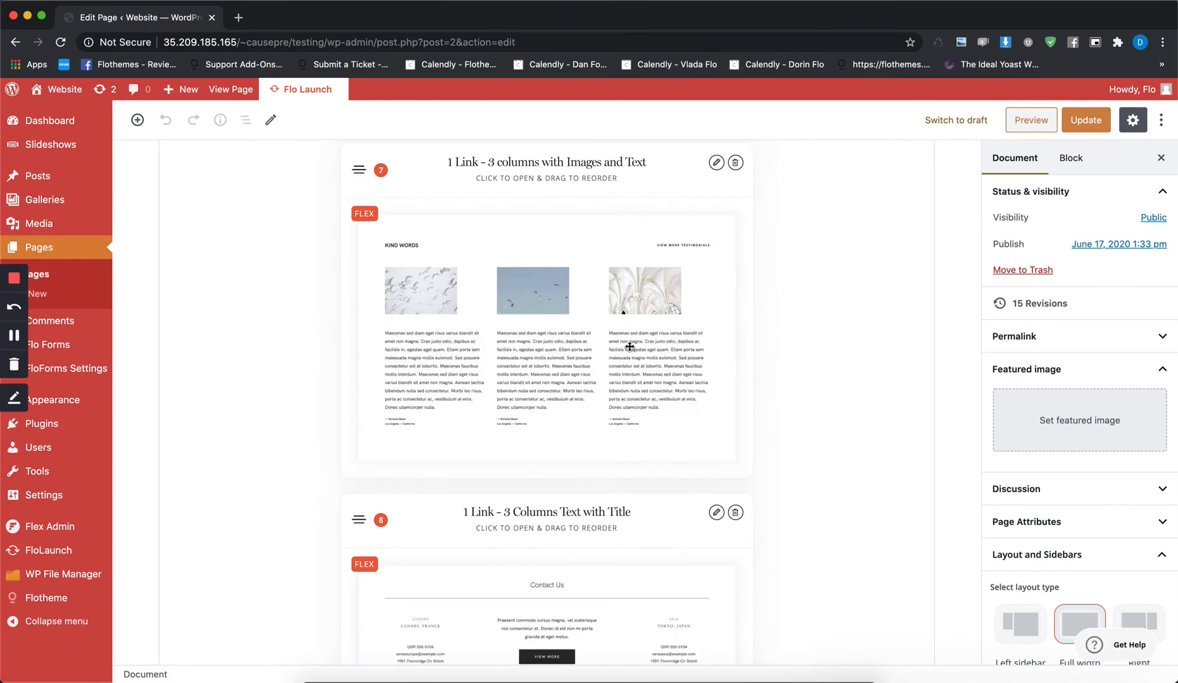
pyautogui.scroll(-3)
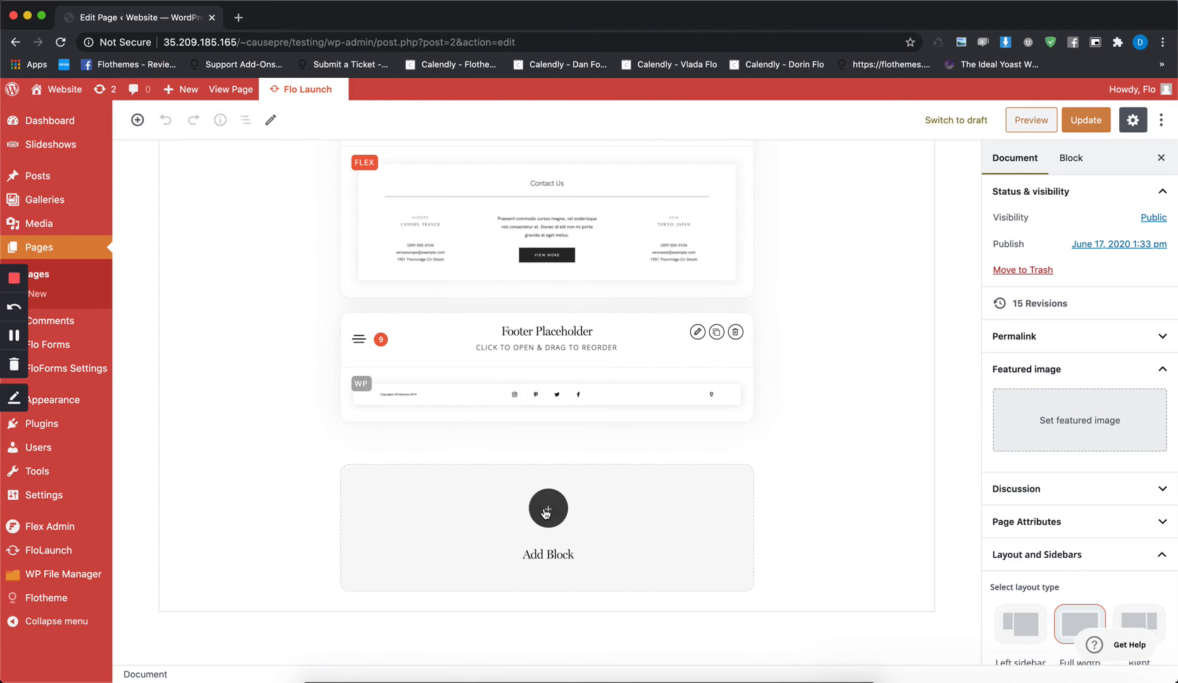
pyautogui.click(548, 509)
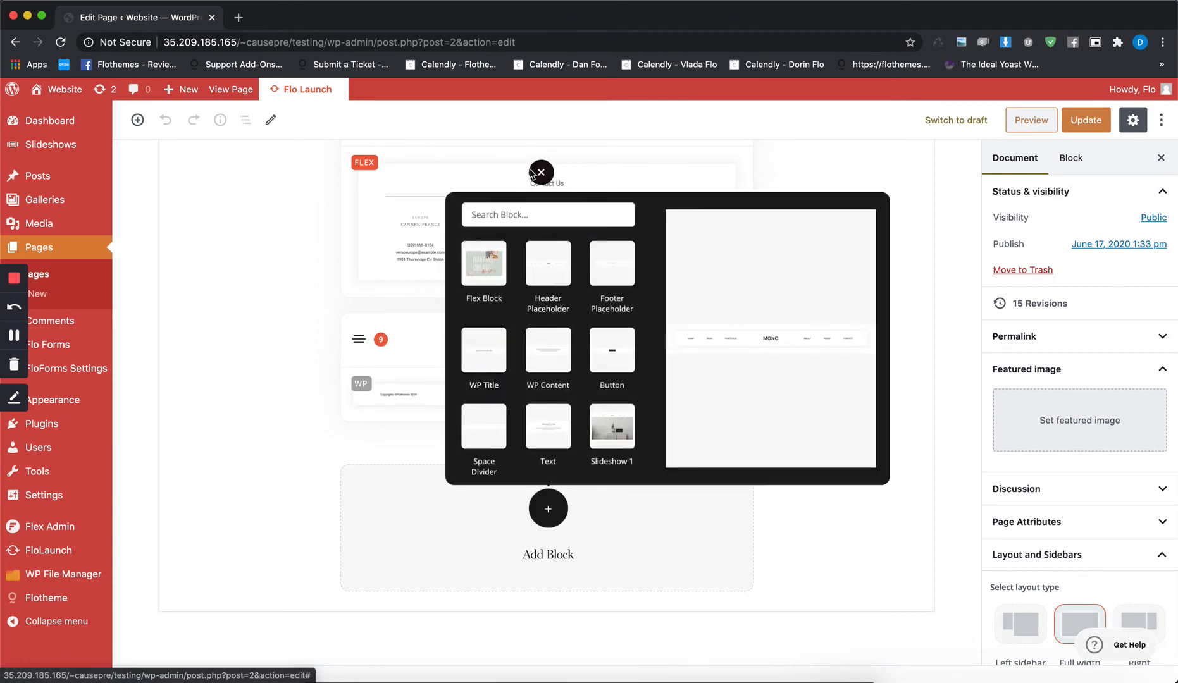
pyautogui.click(540, 172)
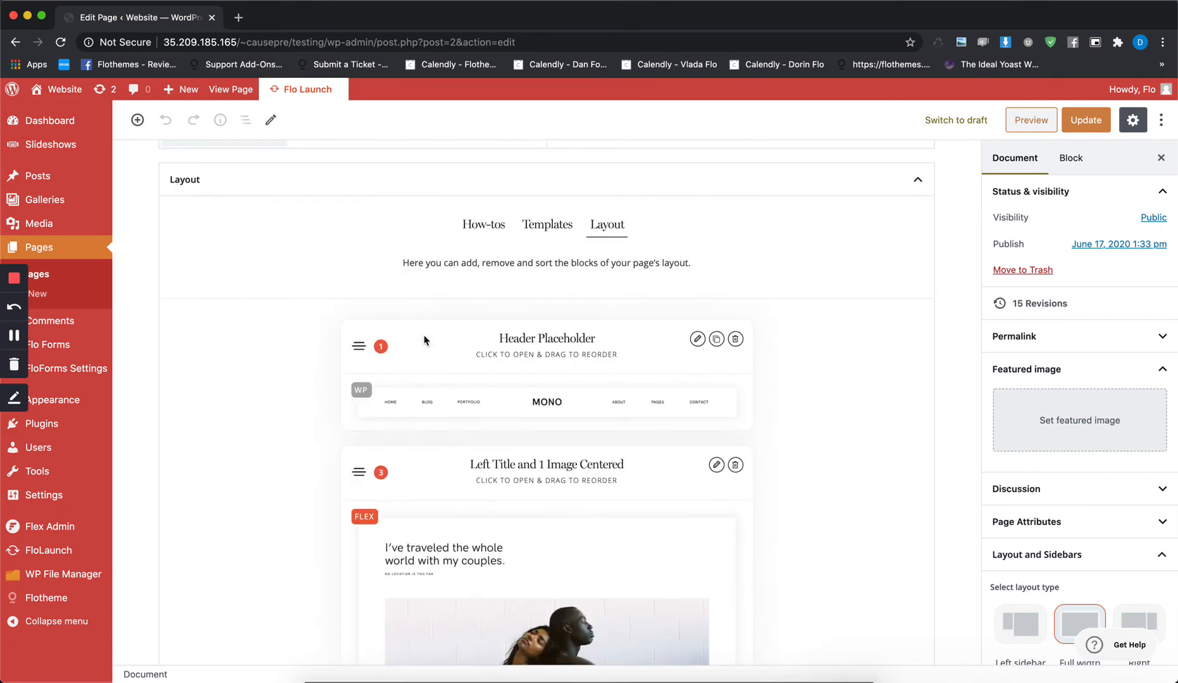
pyautogui.moveTo(365, 405)
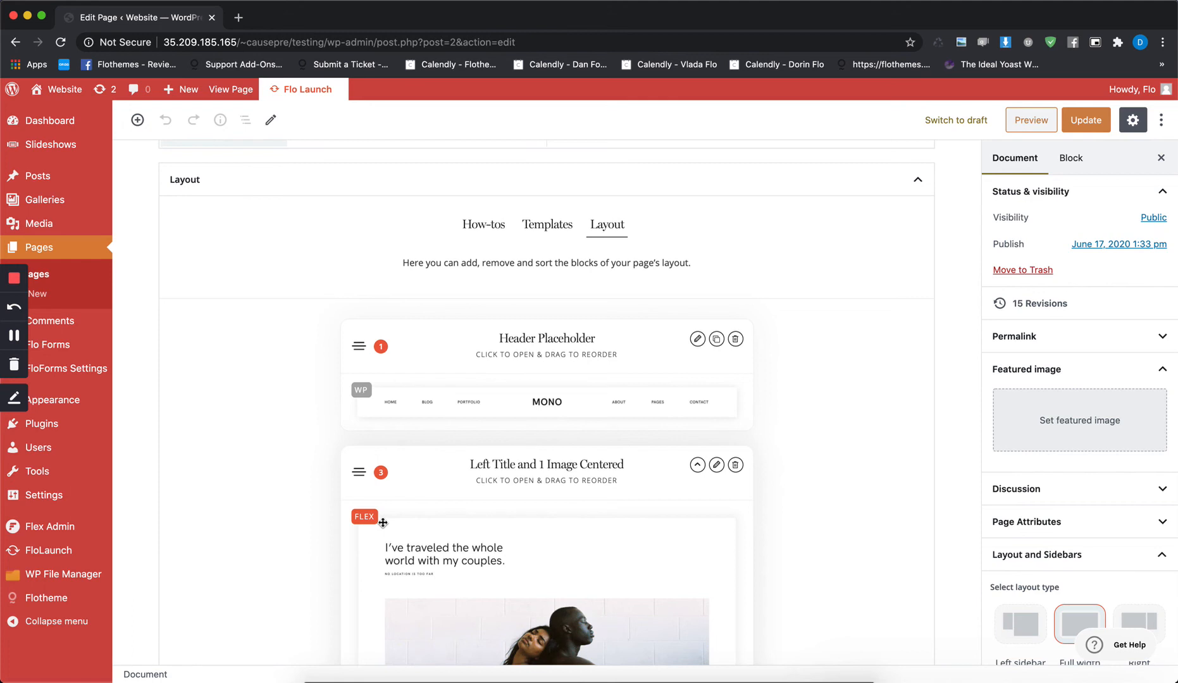
# Step: Edit the Left Title and 1 Image Centered block and open its Builder settings
pyautogui.scroll(-3)
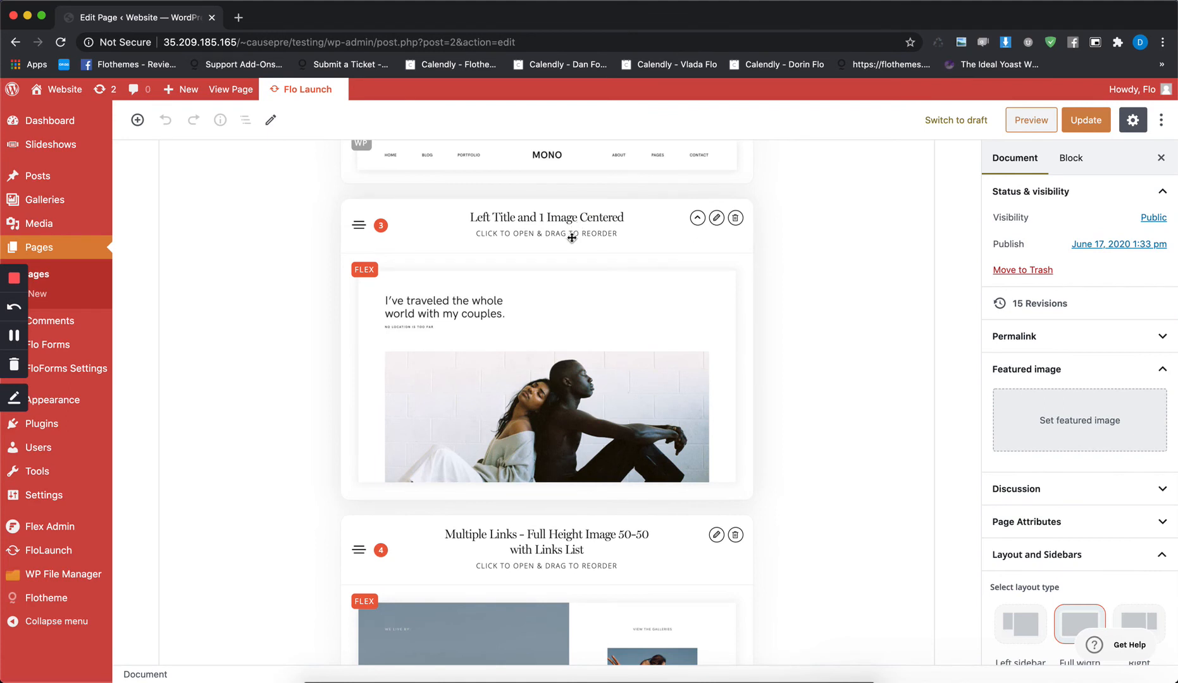
pyautogui.moveTo(533, 249)
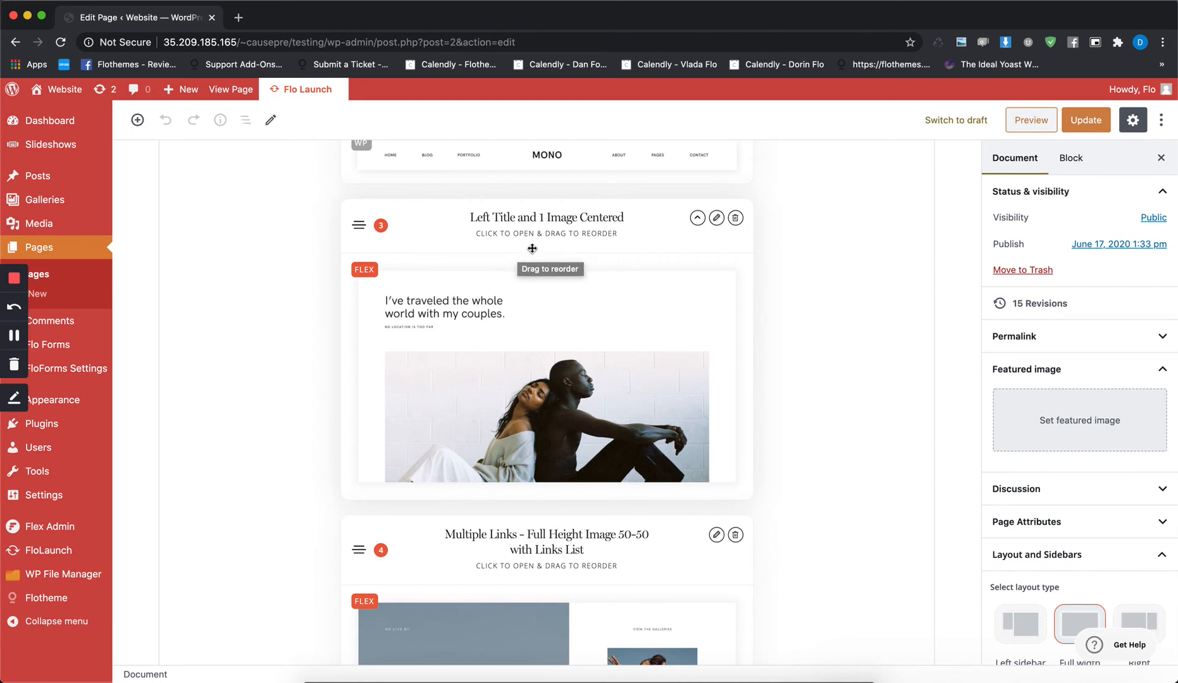
pyautogui.click(717, 217)
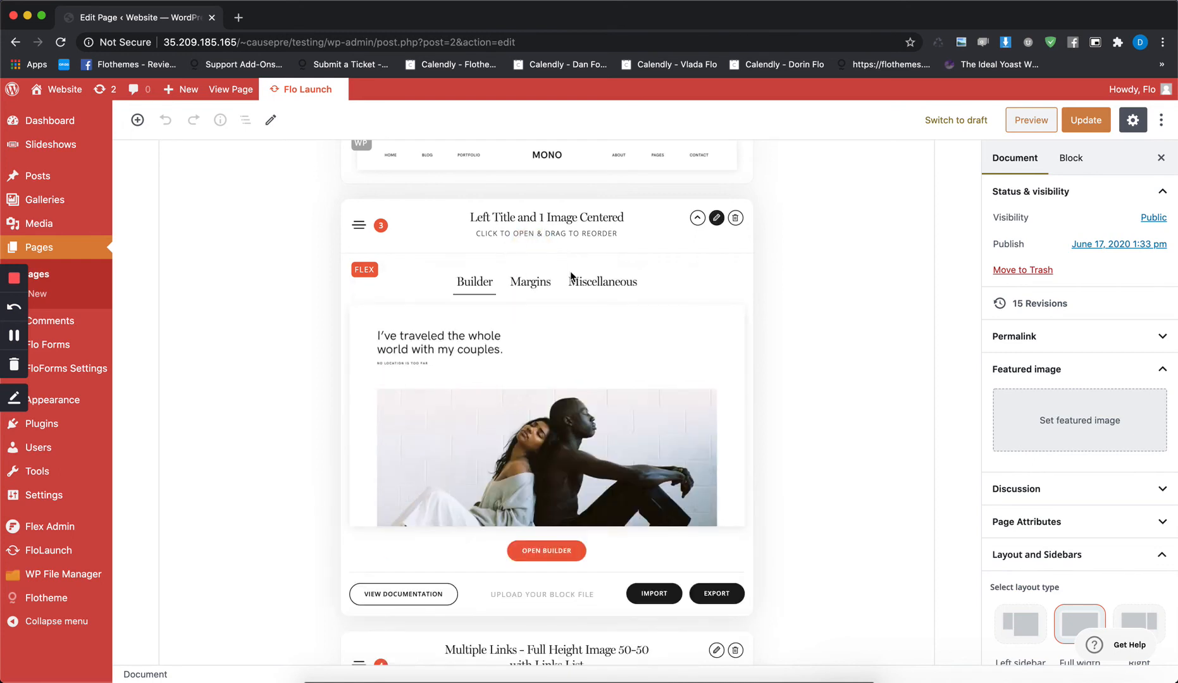
pyautogui.moveTo(561, 256)
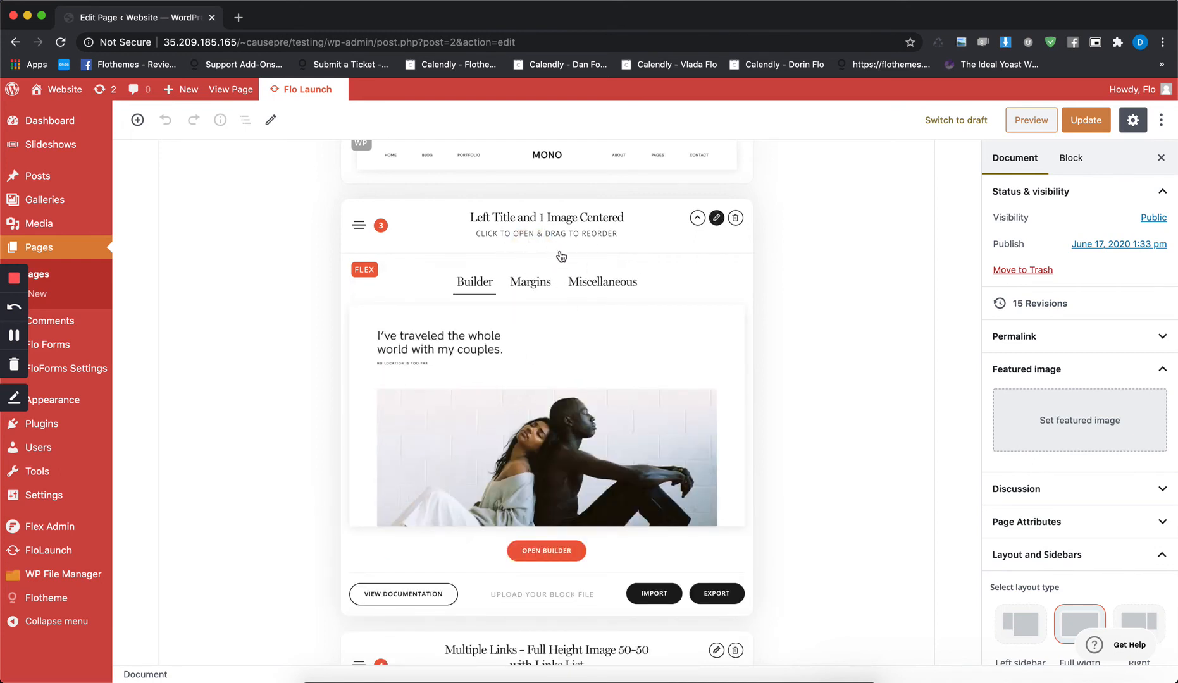
pyautogui.click(546, 551)
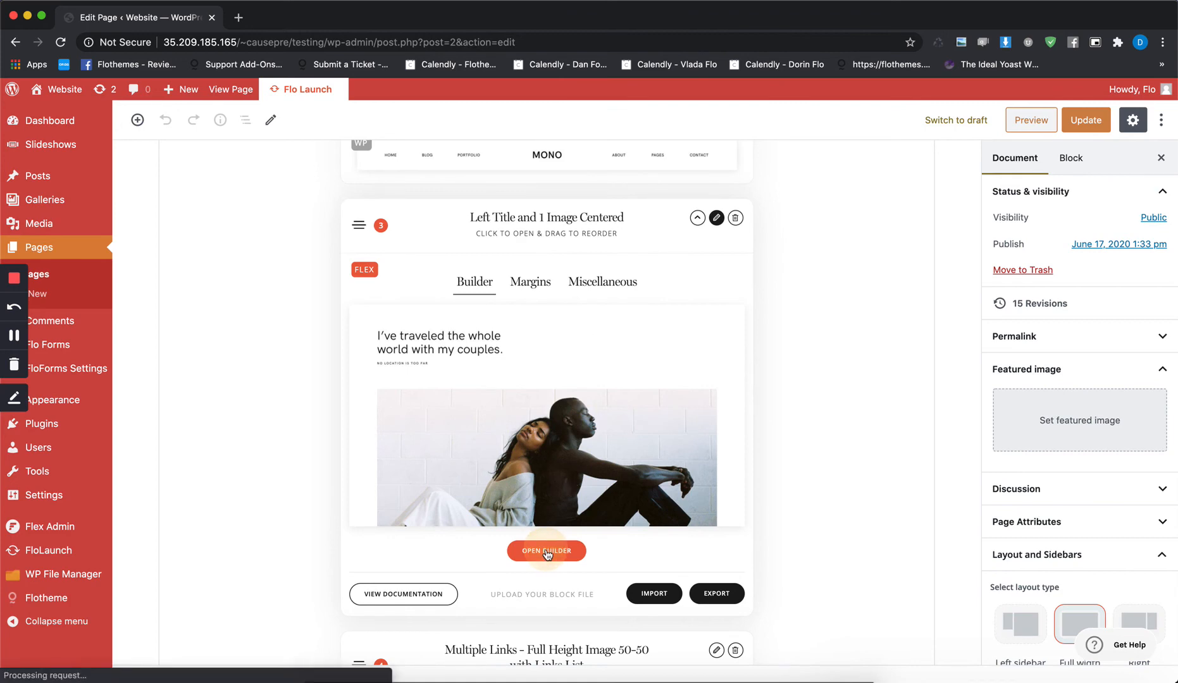
pyautogui.click(547, 551)
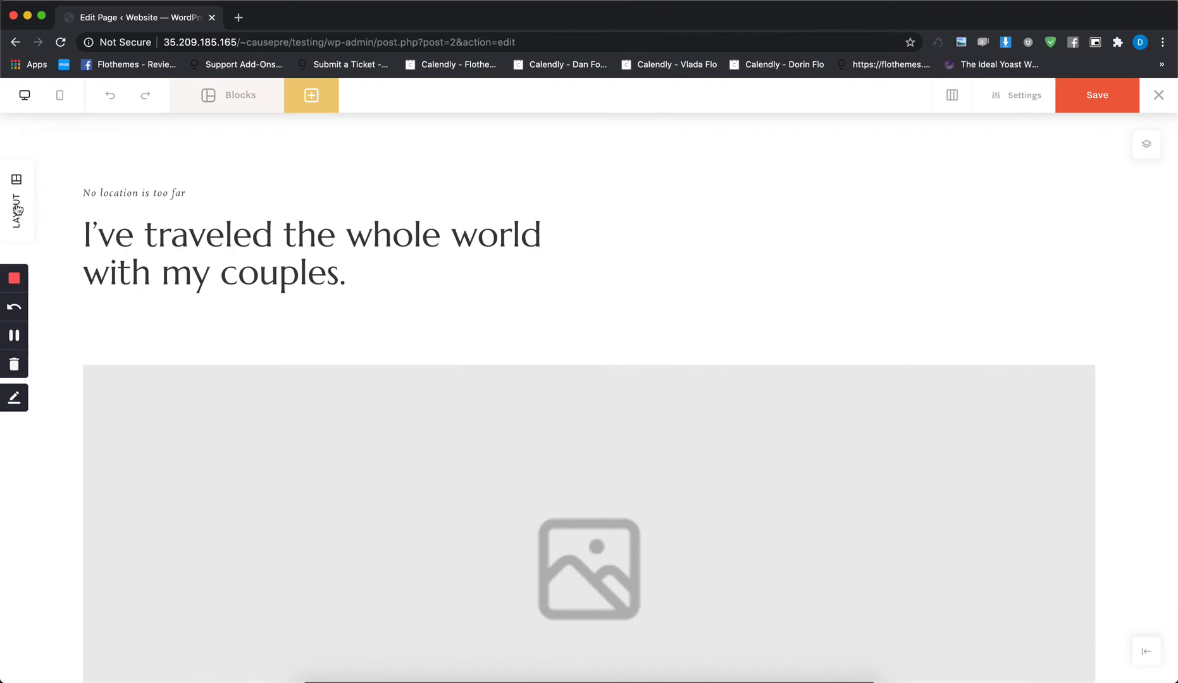
pyautogui.click(17, 193)
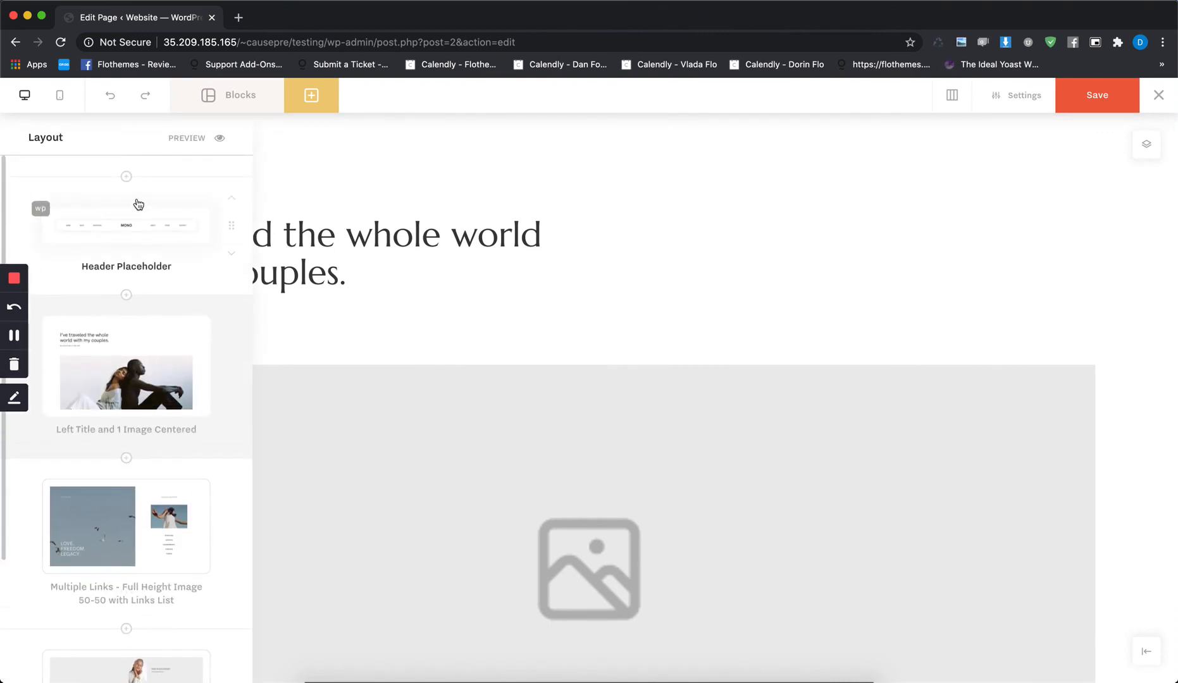
pyautogui.scroll(-3)
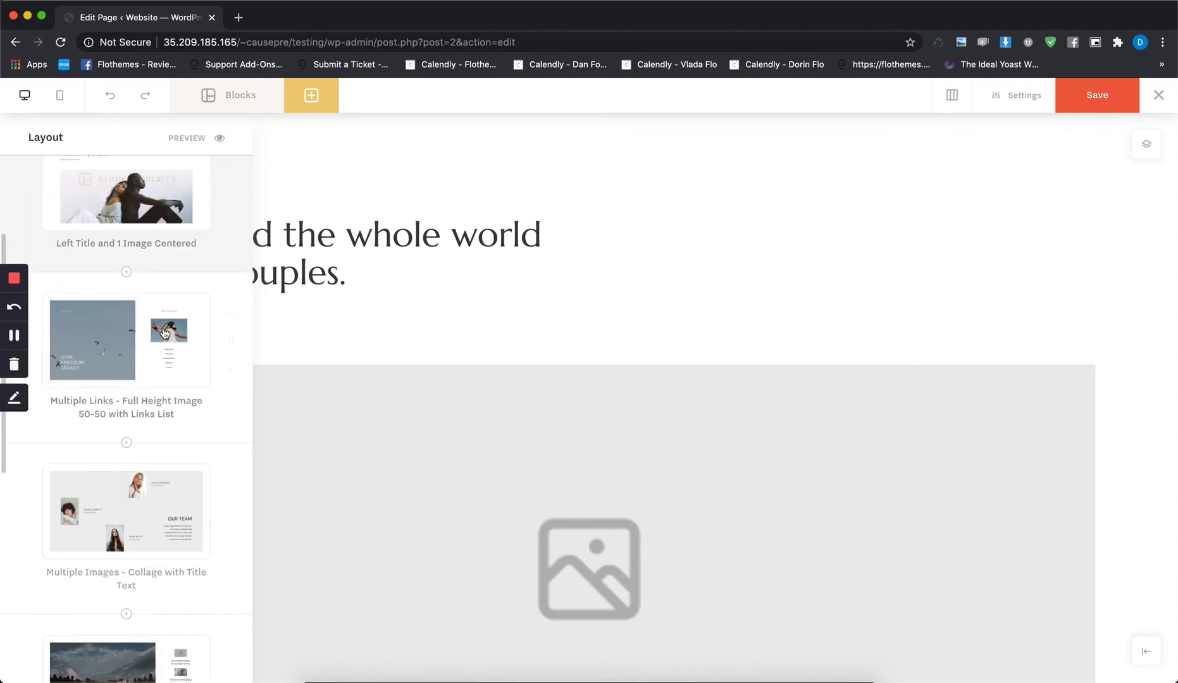
pyautogui.scroll(-3)
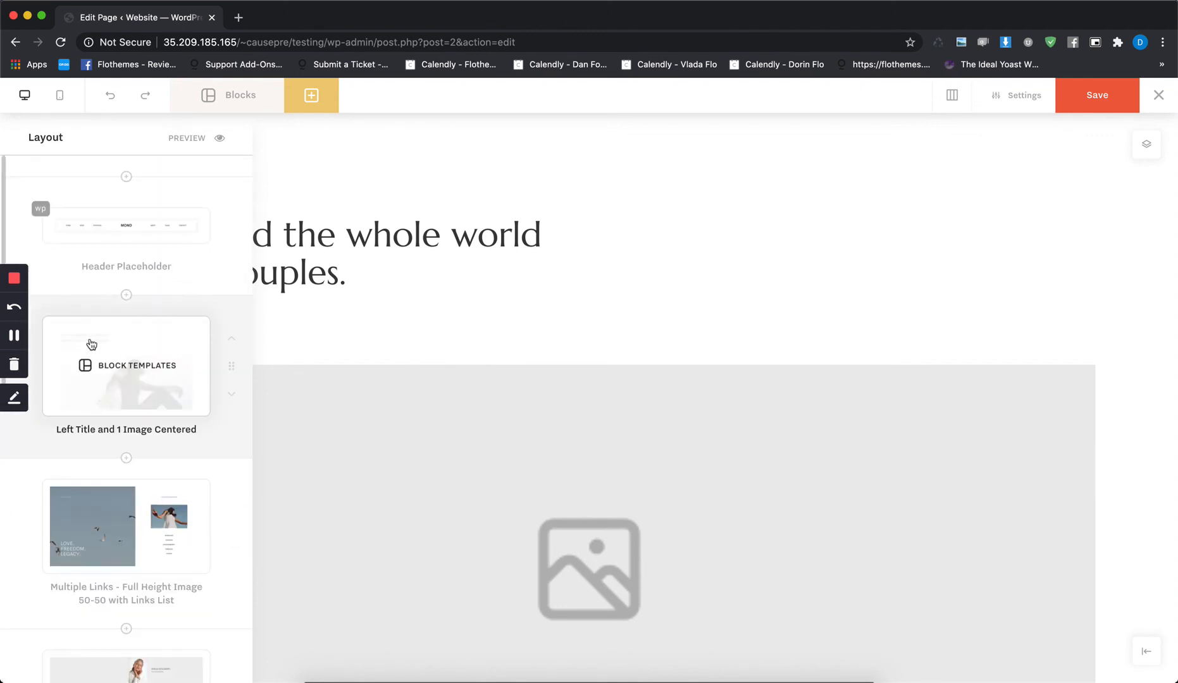
pyautogui.scroll(-3)
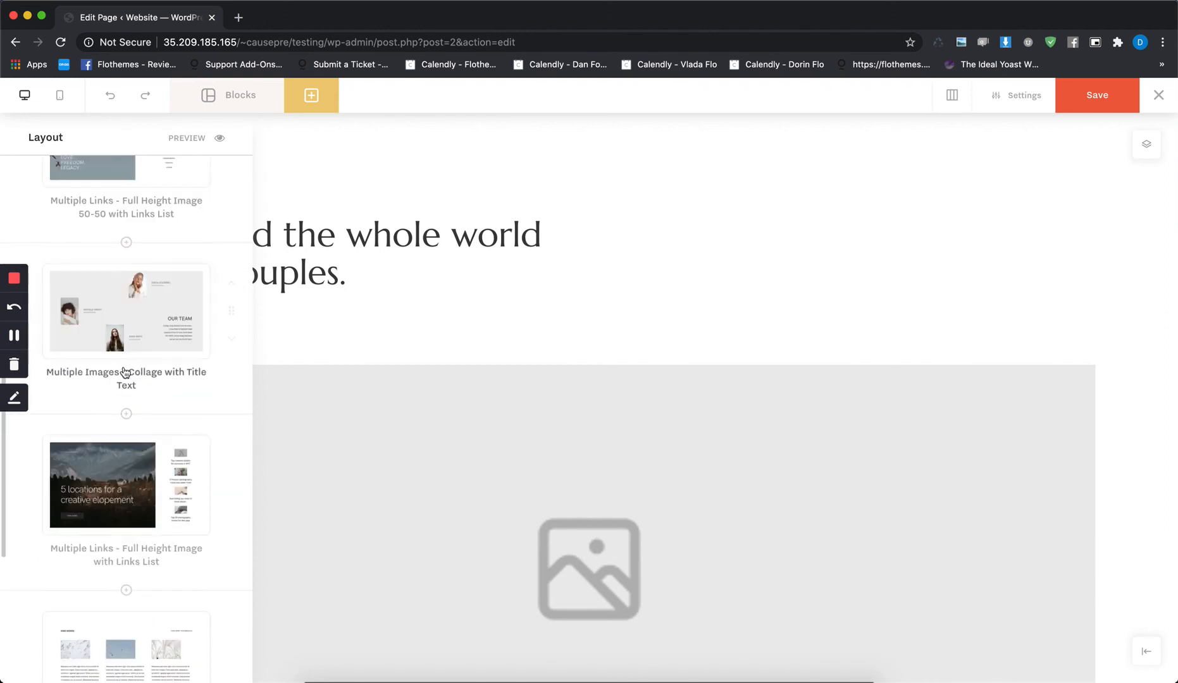
pyautogui.scroll(-3)
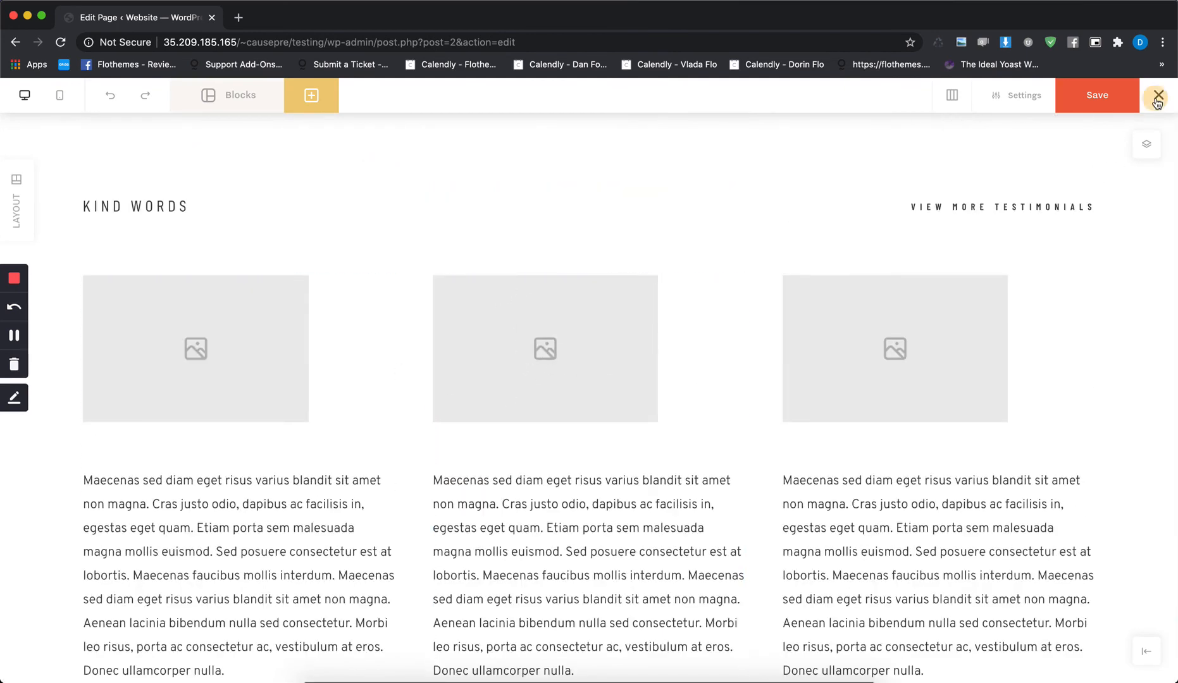
pyautogui.click(1162, 95)
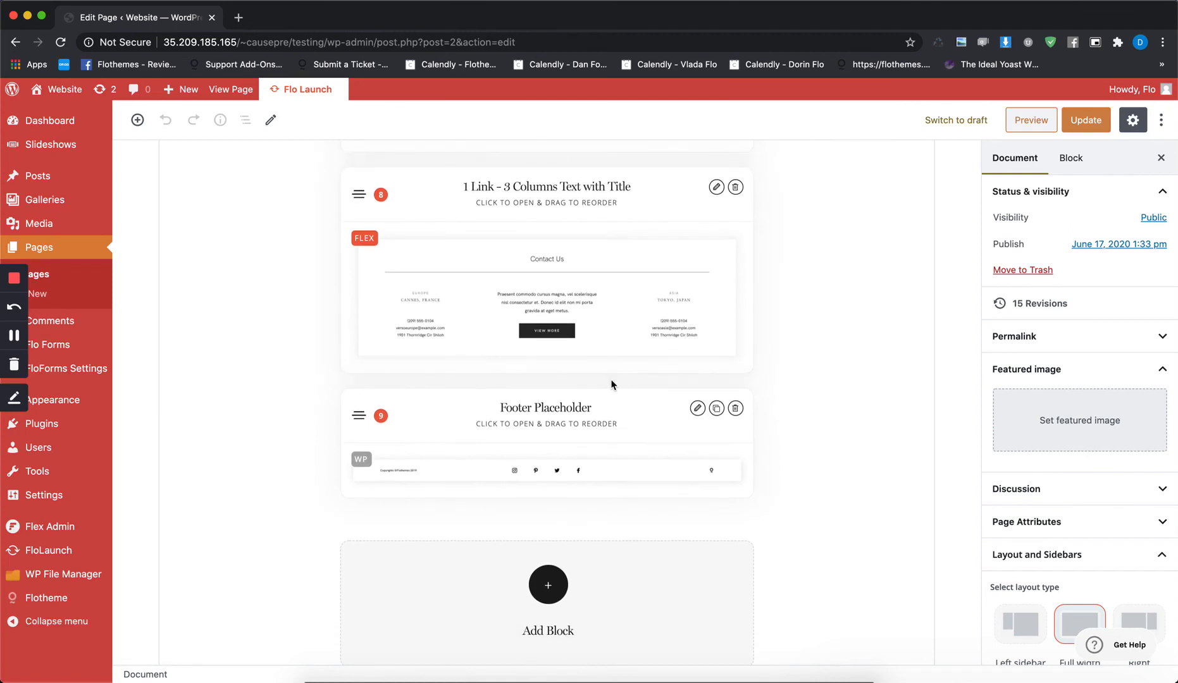